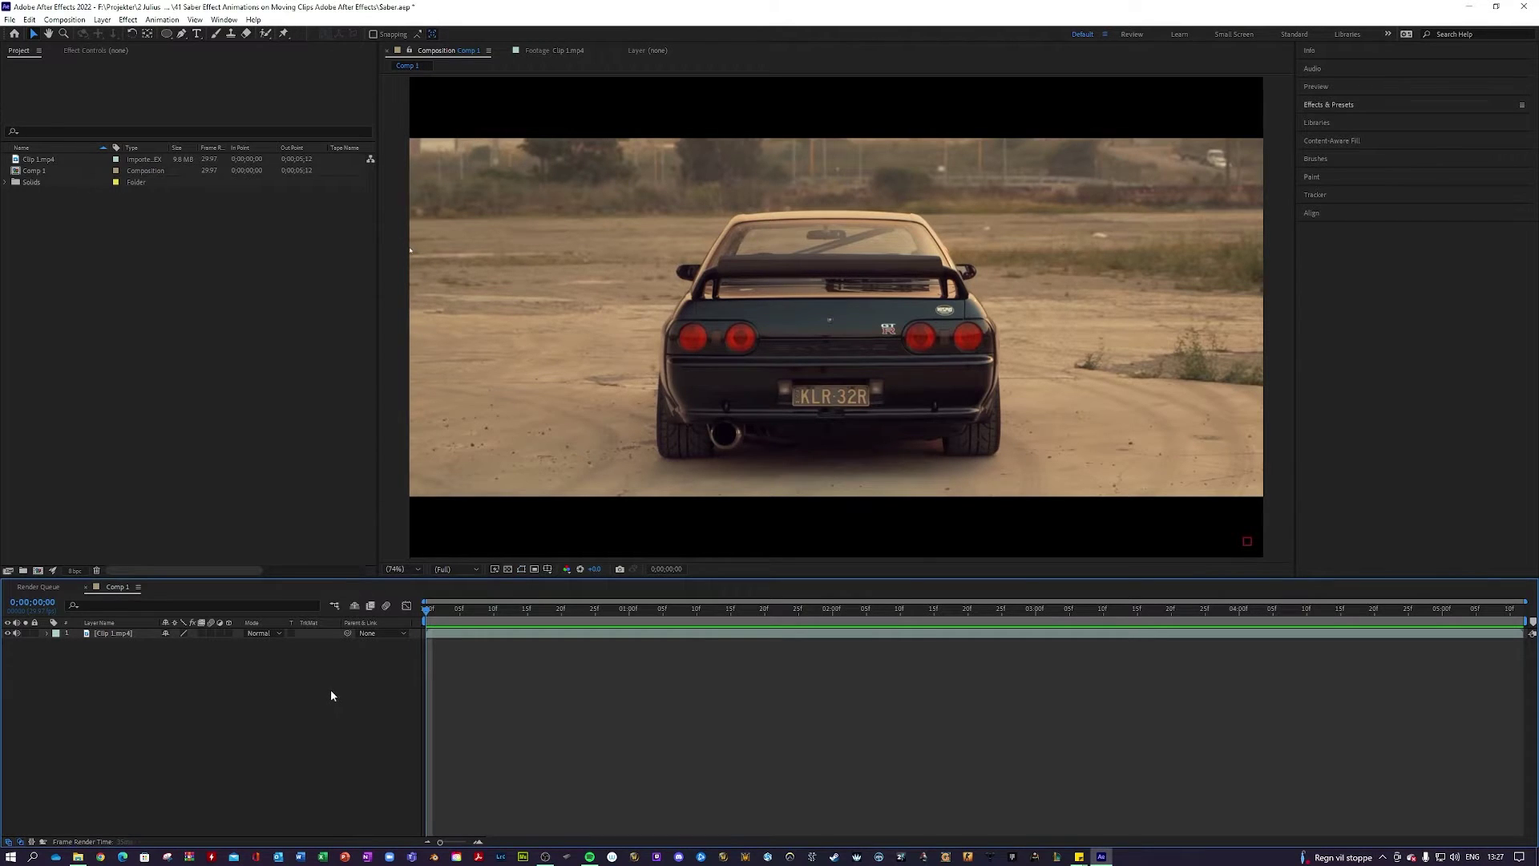
Duplicate the car clip layer, ellipse-mask the left taillight, and return to frame 0.
{"action": "left_click", "coordinate": [770, 609]}
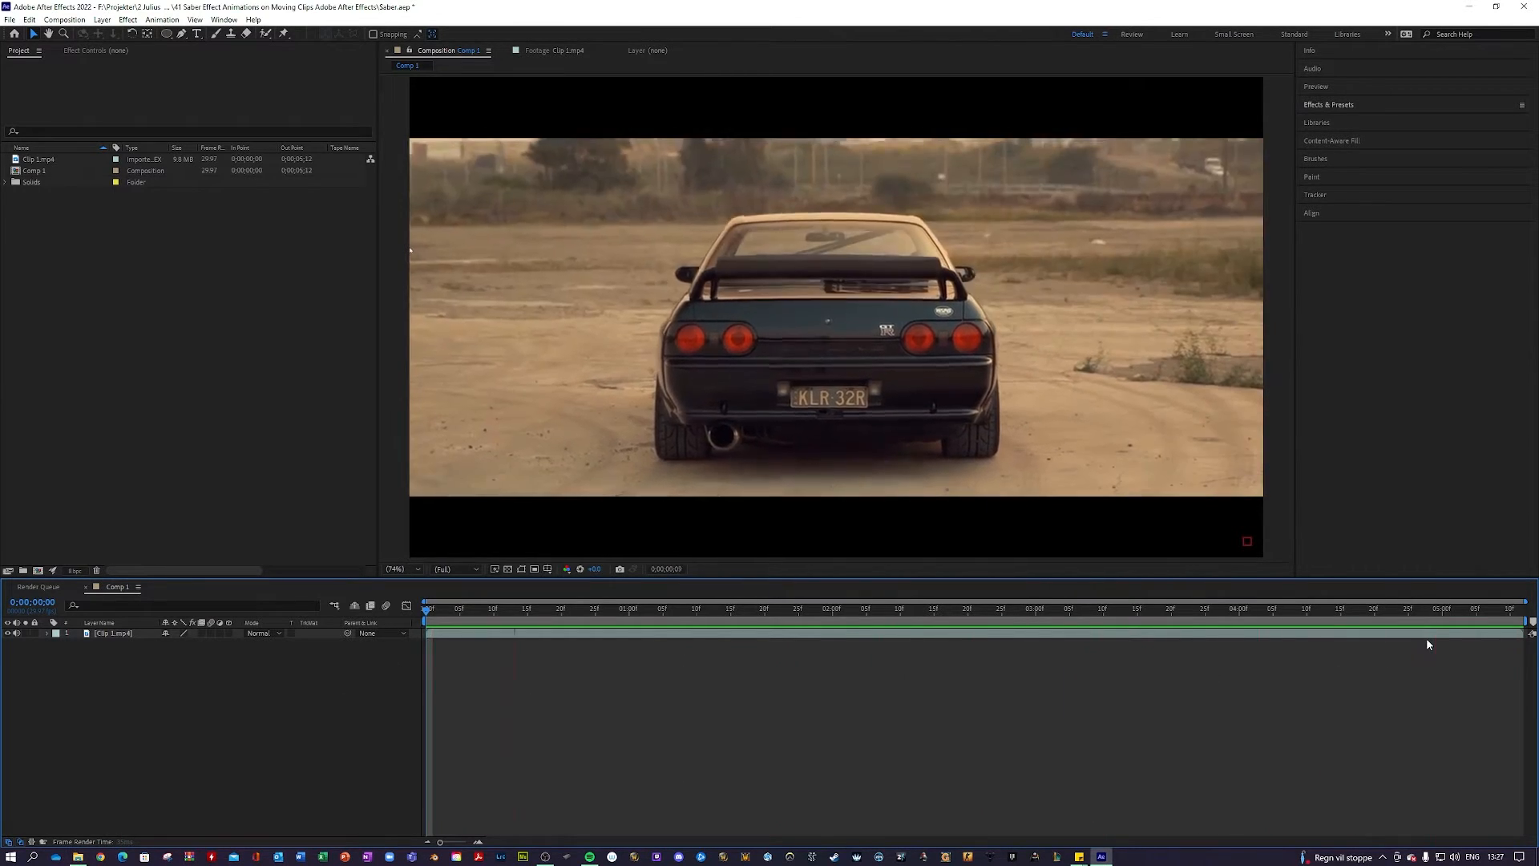
{"action": "left_click", "coordinate": [696, 608]}
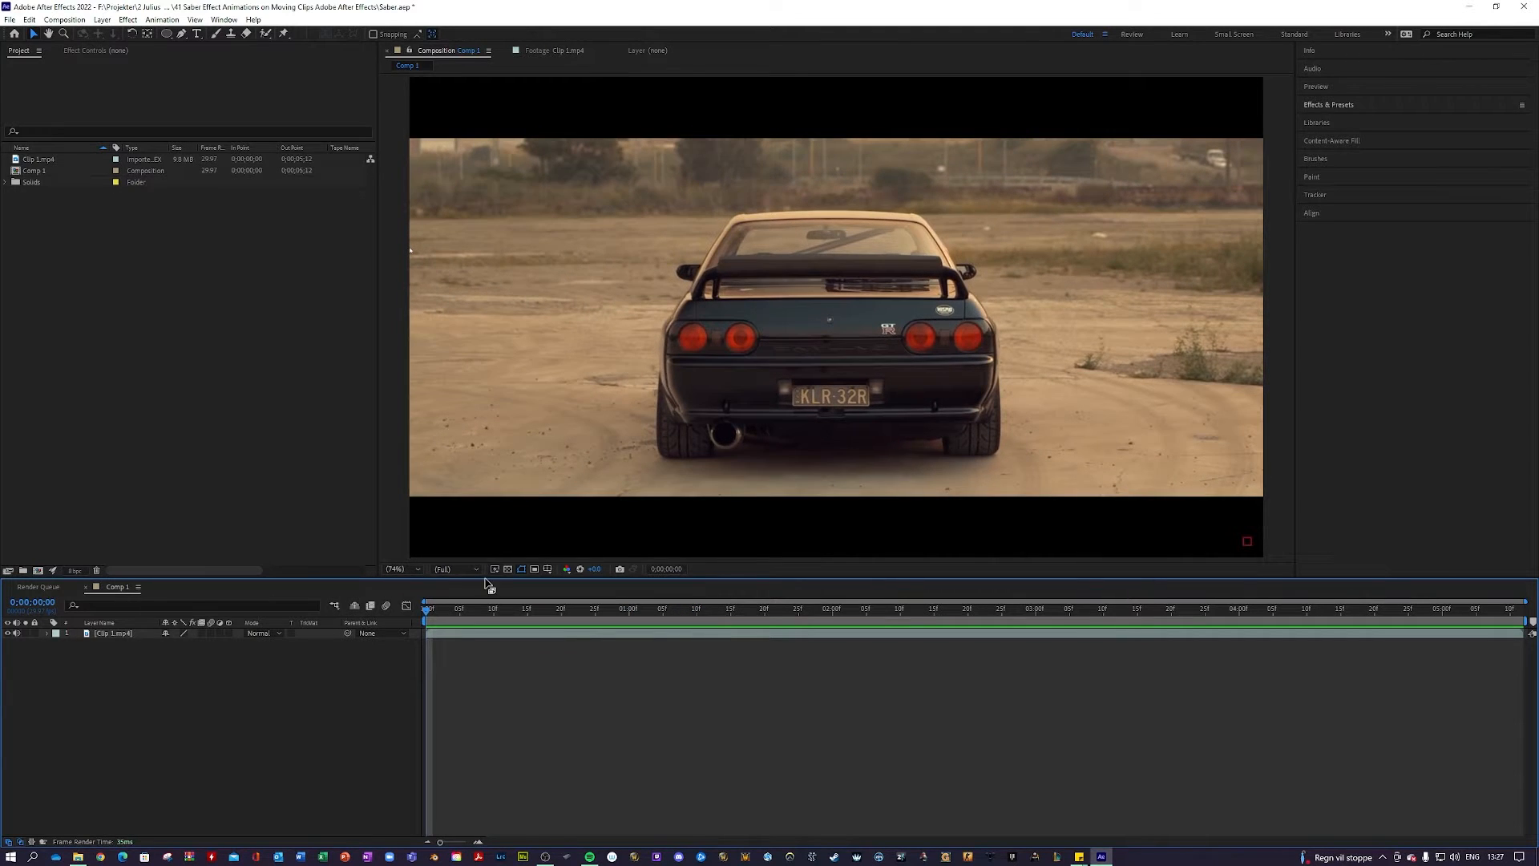
{"action": "mouse_move", "coordinate": [205, 691]}
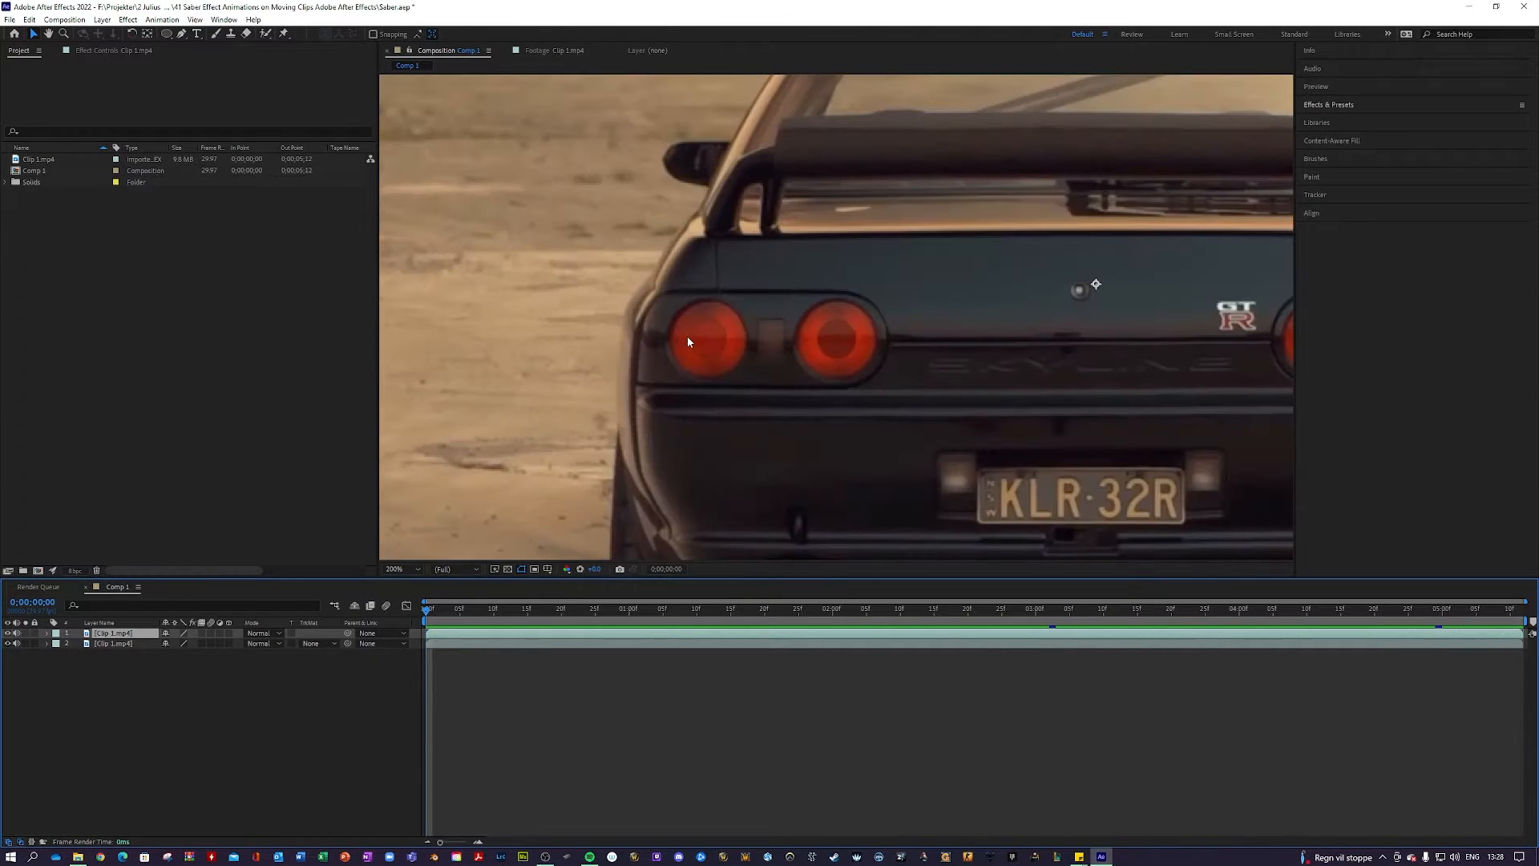
{"action": "mouse_move", "coordinate": [739, 349]}
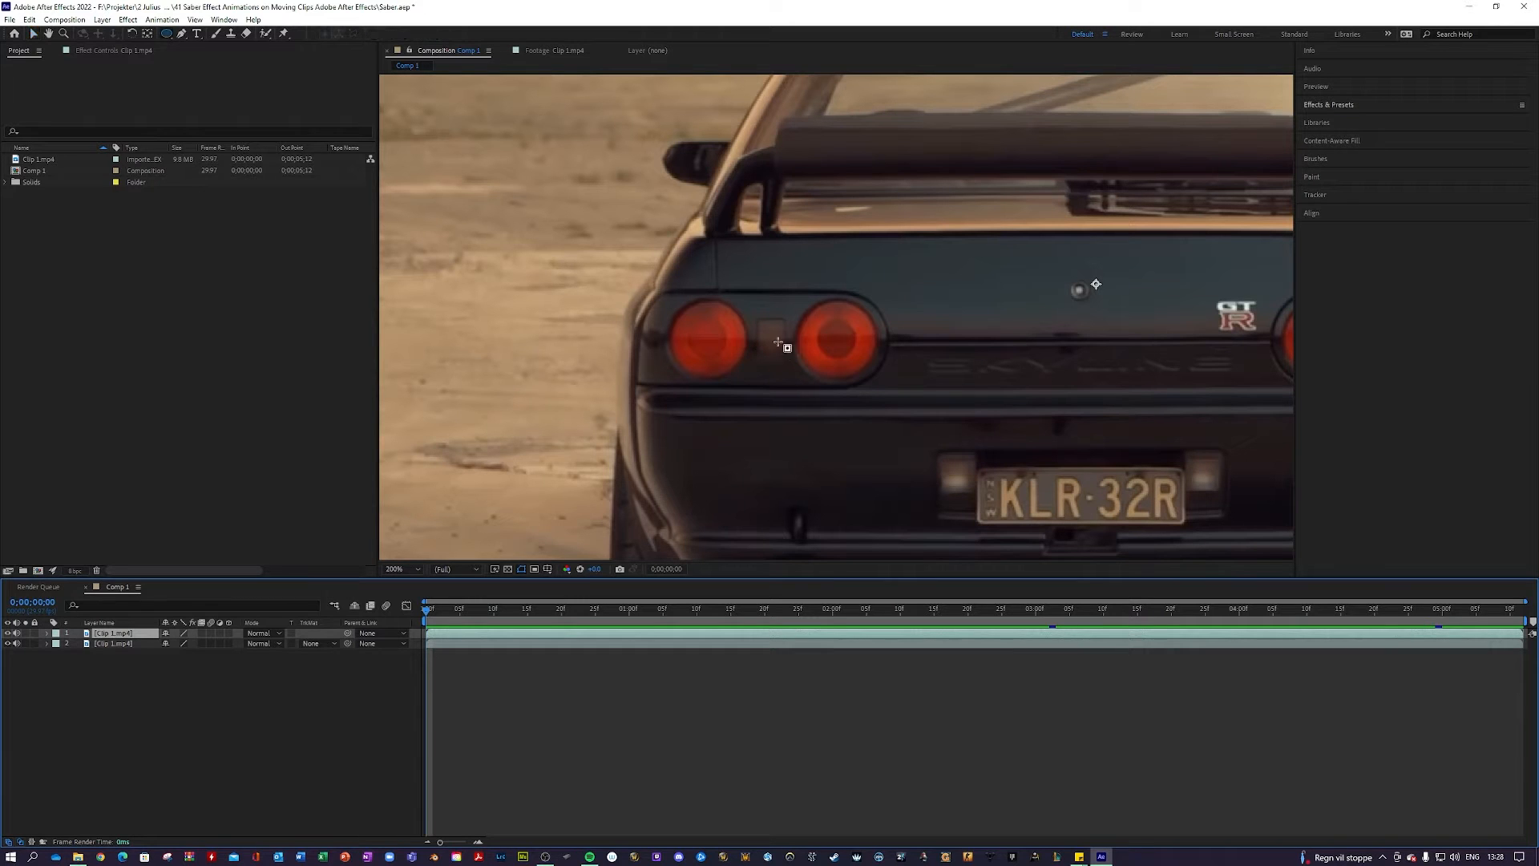
{"action": "mouse_move", "coordinate": [705, 318]}
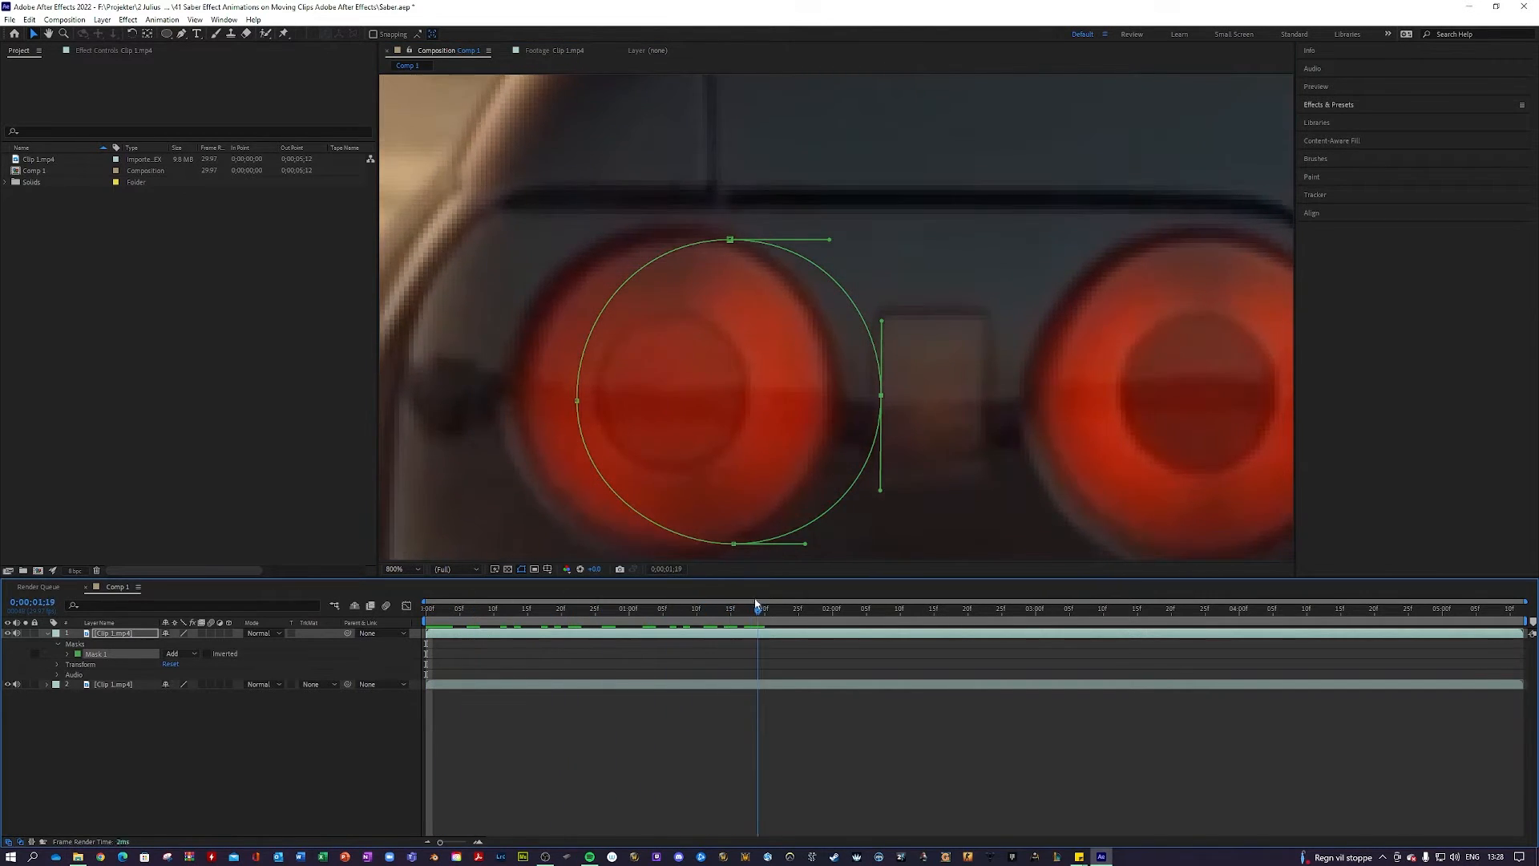
{"action": "left_click", "coordinate": [425, 609]}
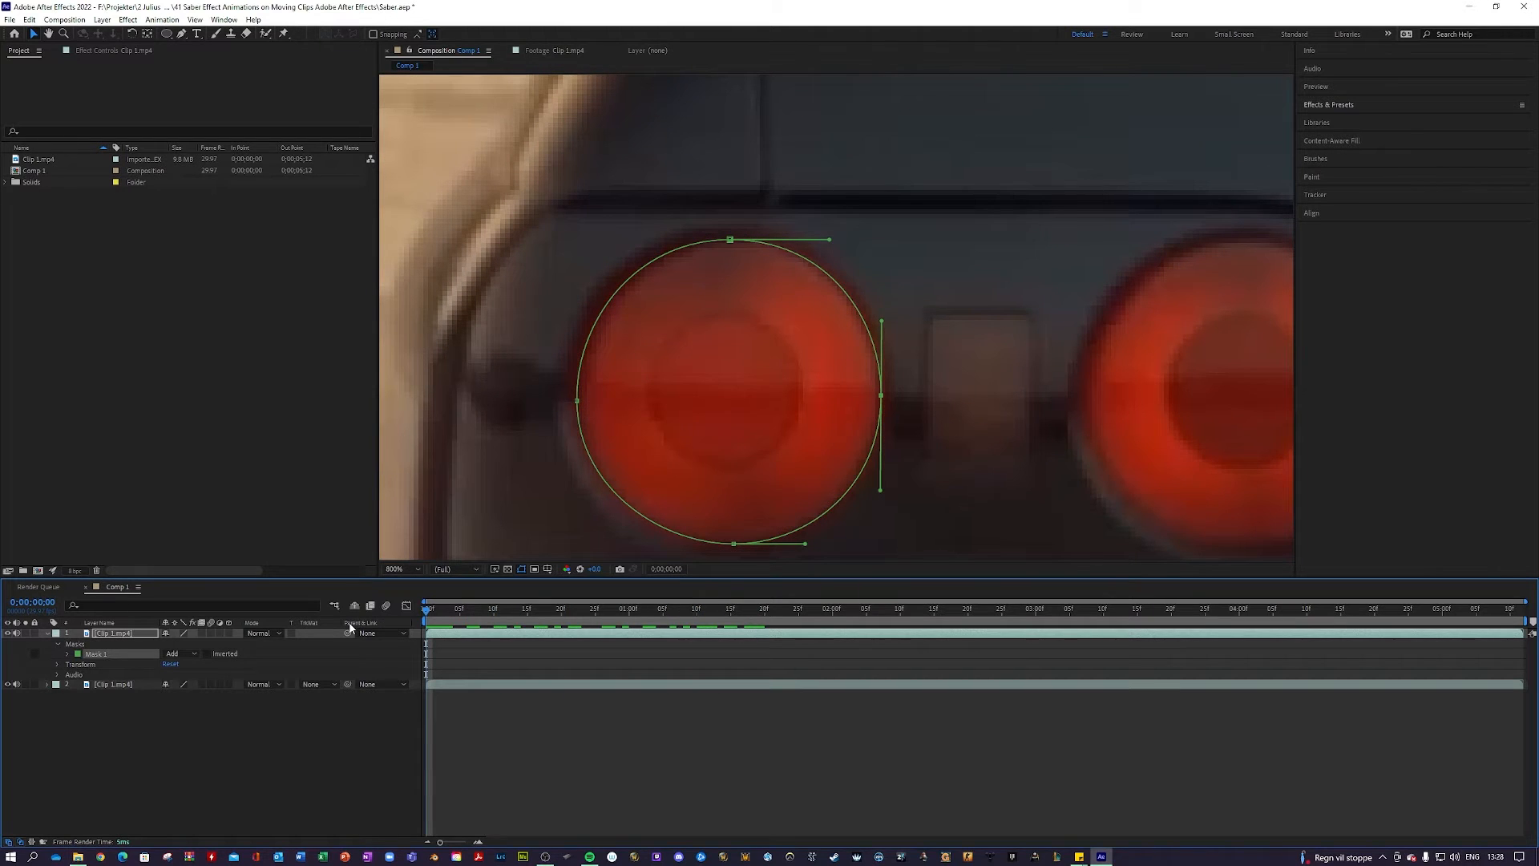
{"action": "mouse_move", "coordinate": [424, 708]}
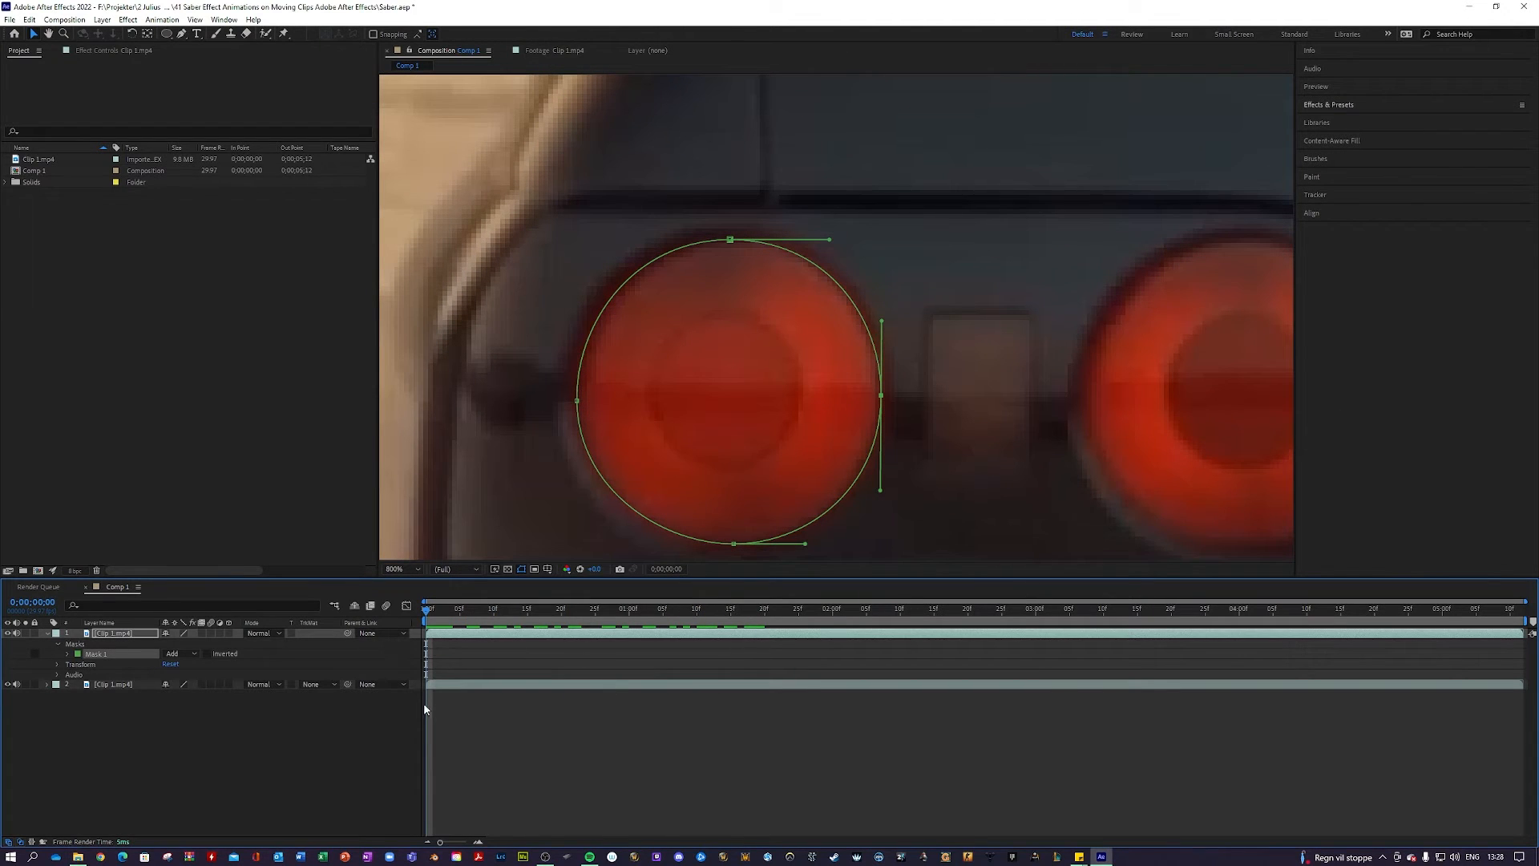
Show the Tracker panel with Method set to Position, Scale, Rotation & Skew.
{"action": "left_click", "coordinate": [58, 654]}
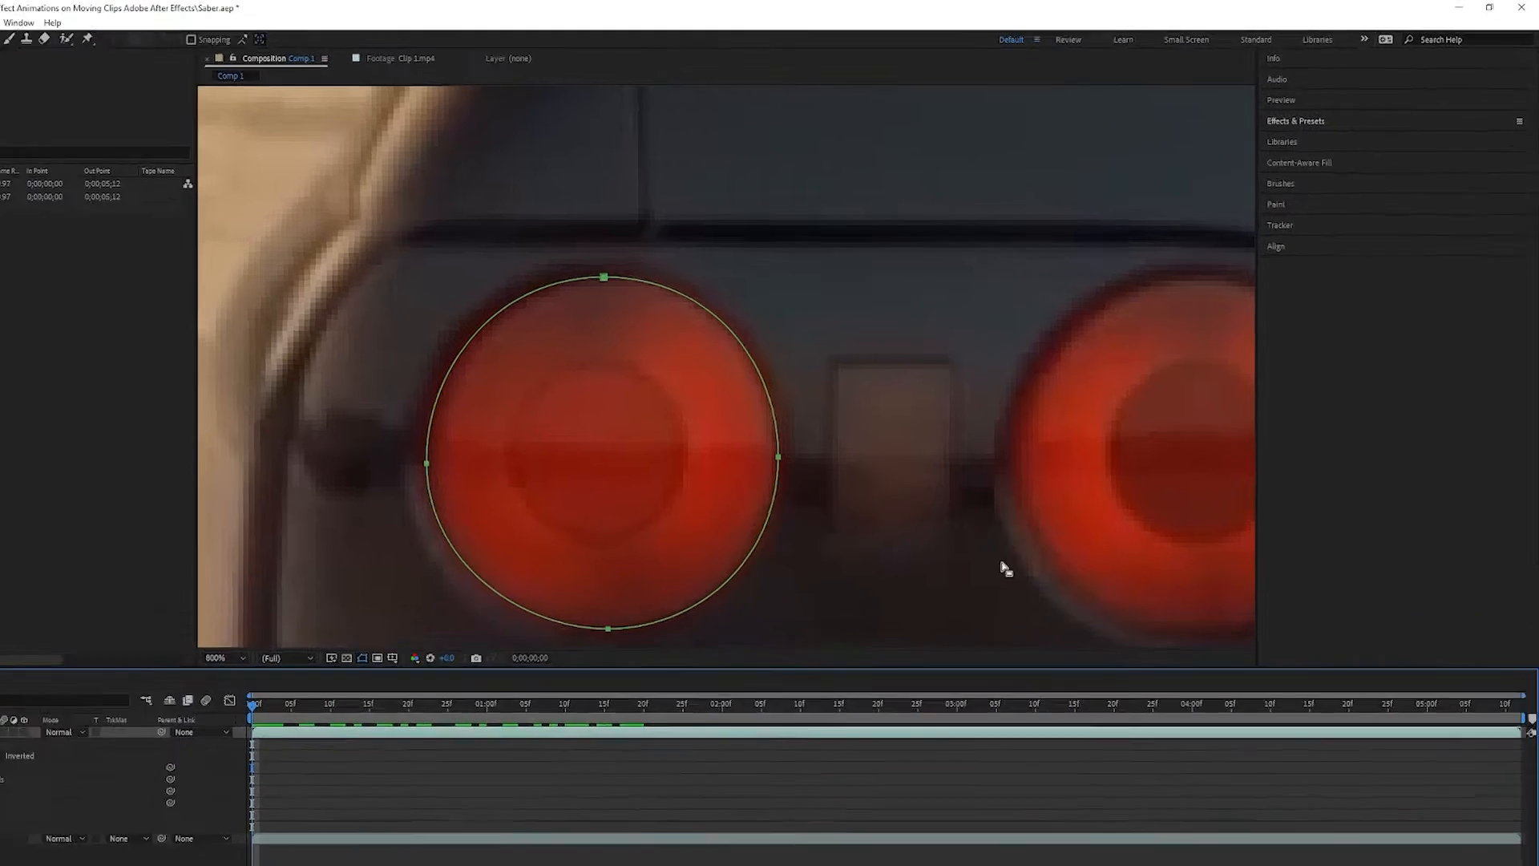
{"action": "left_click", "coordinate": [1279, 225]}
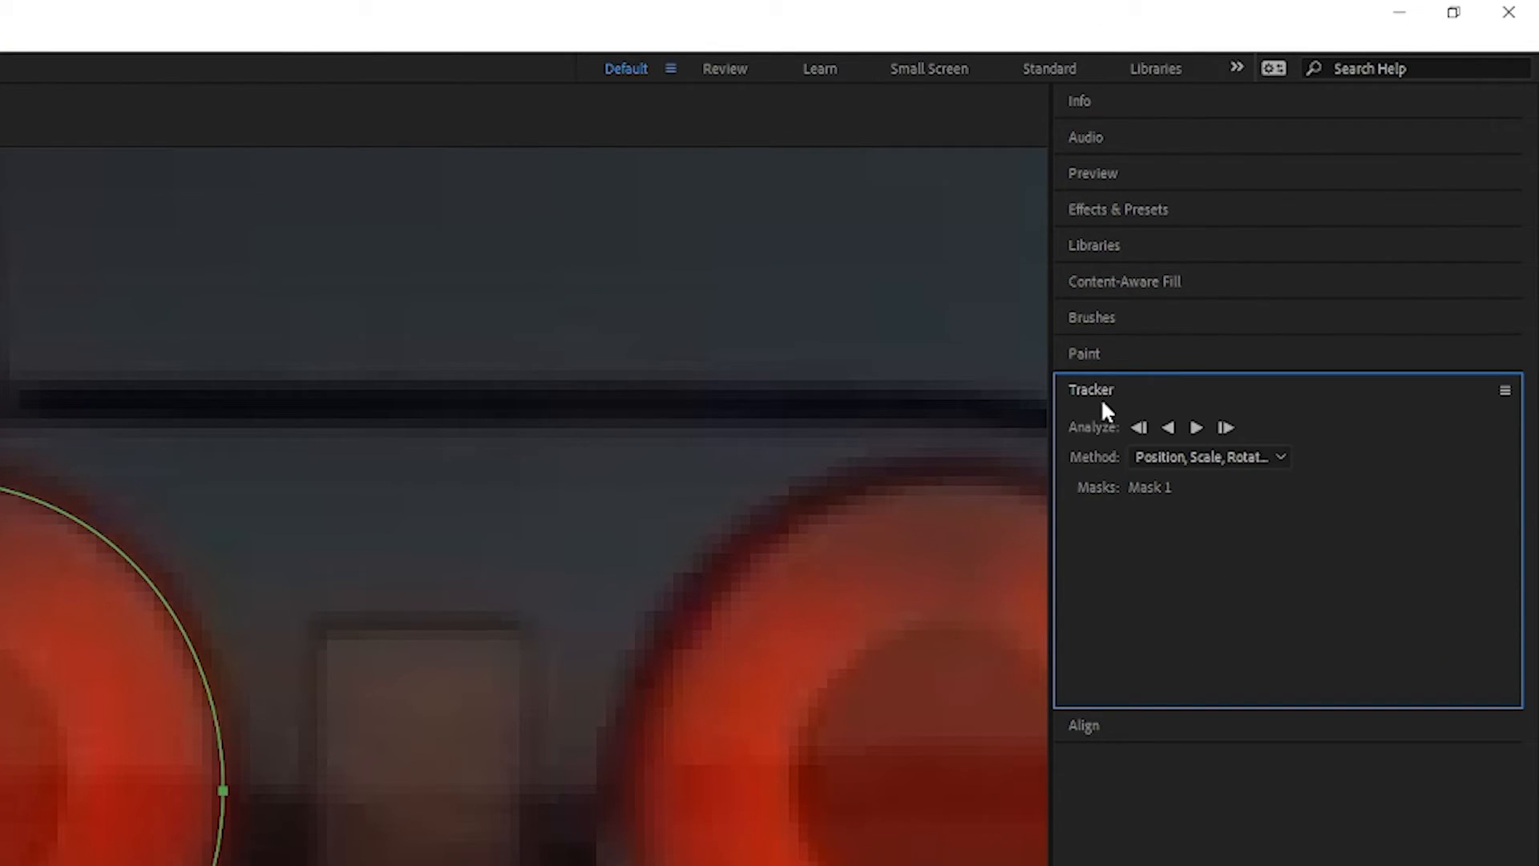
{"action": "left_click", "coordinate": [447, 40]}
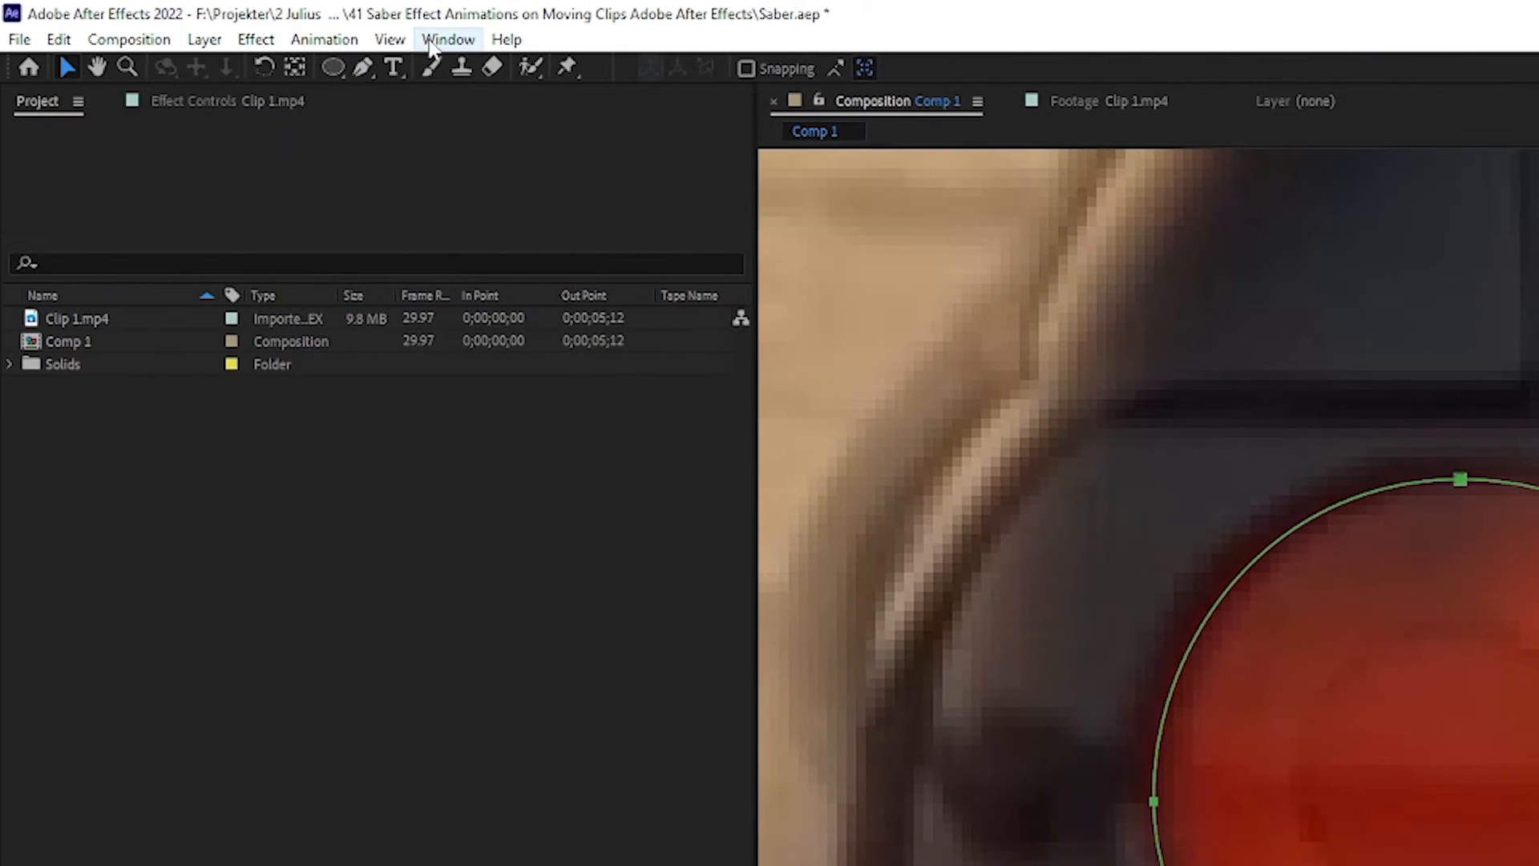
{"action": "left_click", "coordinate": [447, 39]}
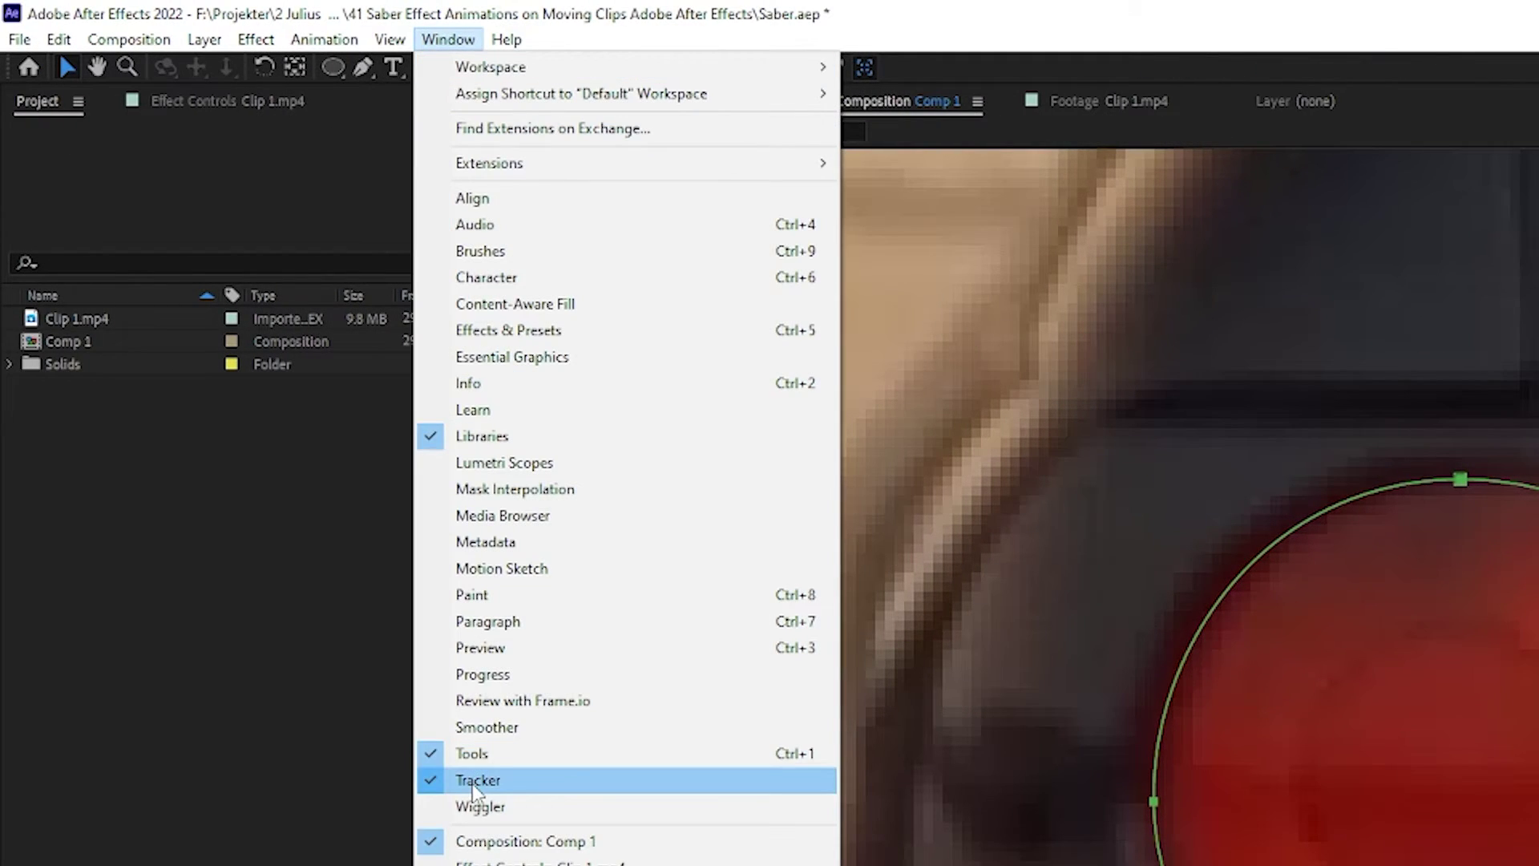
{"action": "left_click", "coordinate": [478, 779]}
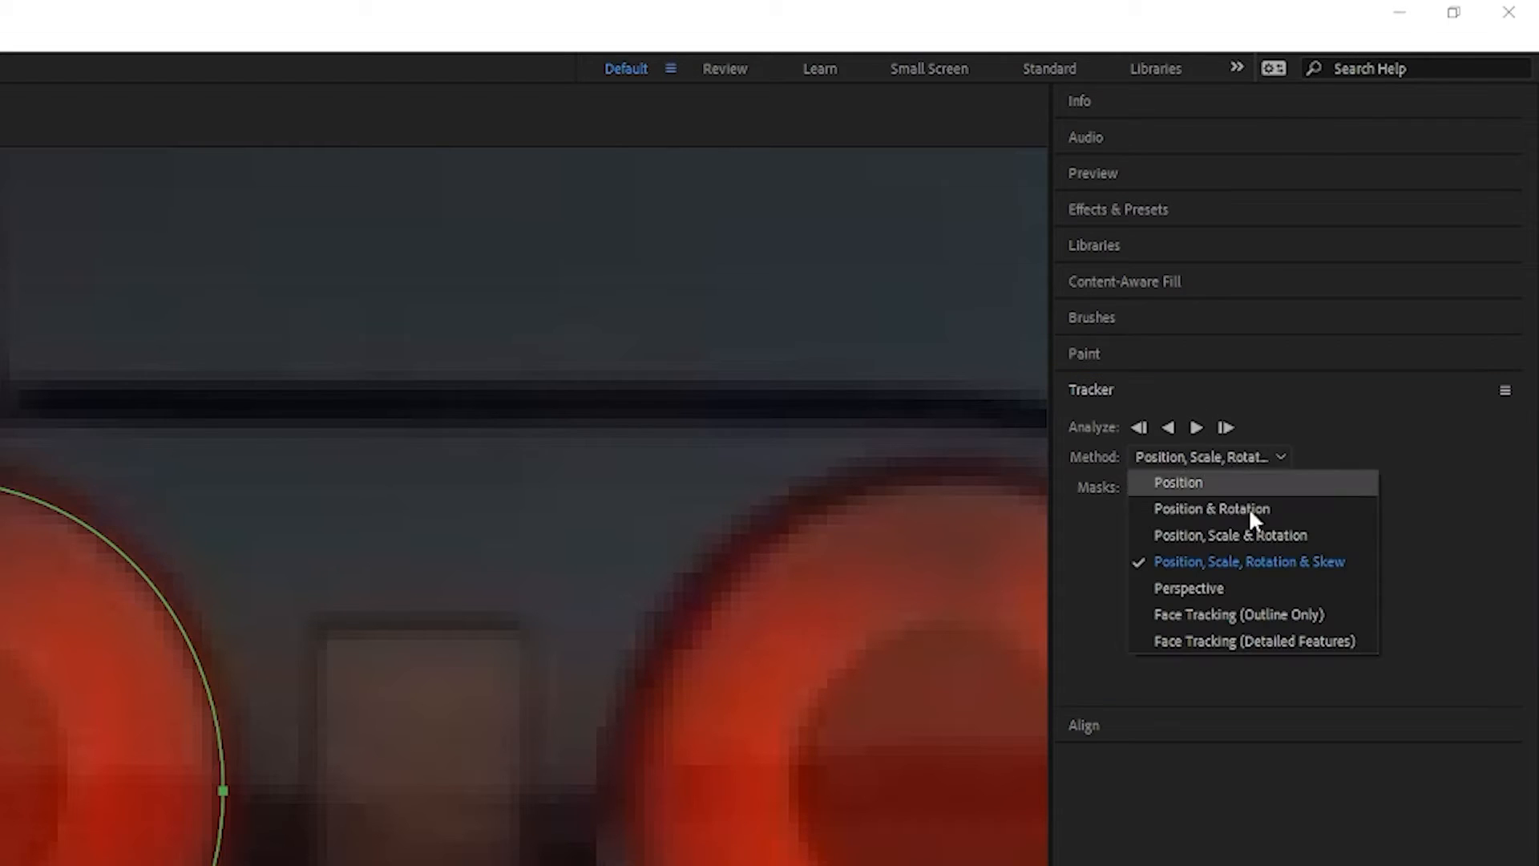
{"action": "mouse_move", "coordinate": [1286, 581]}
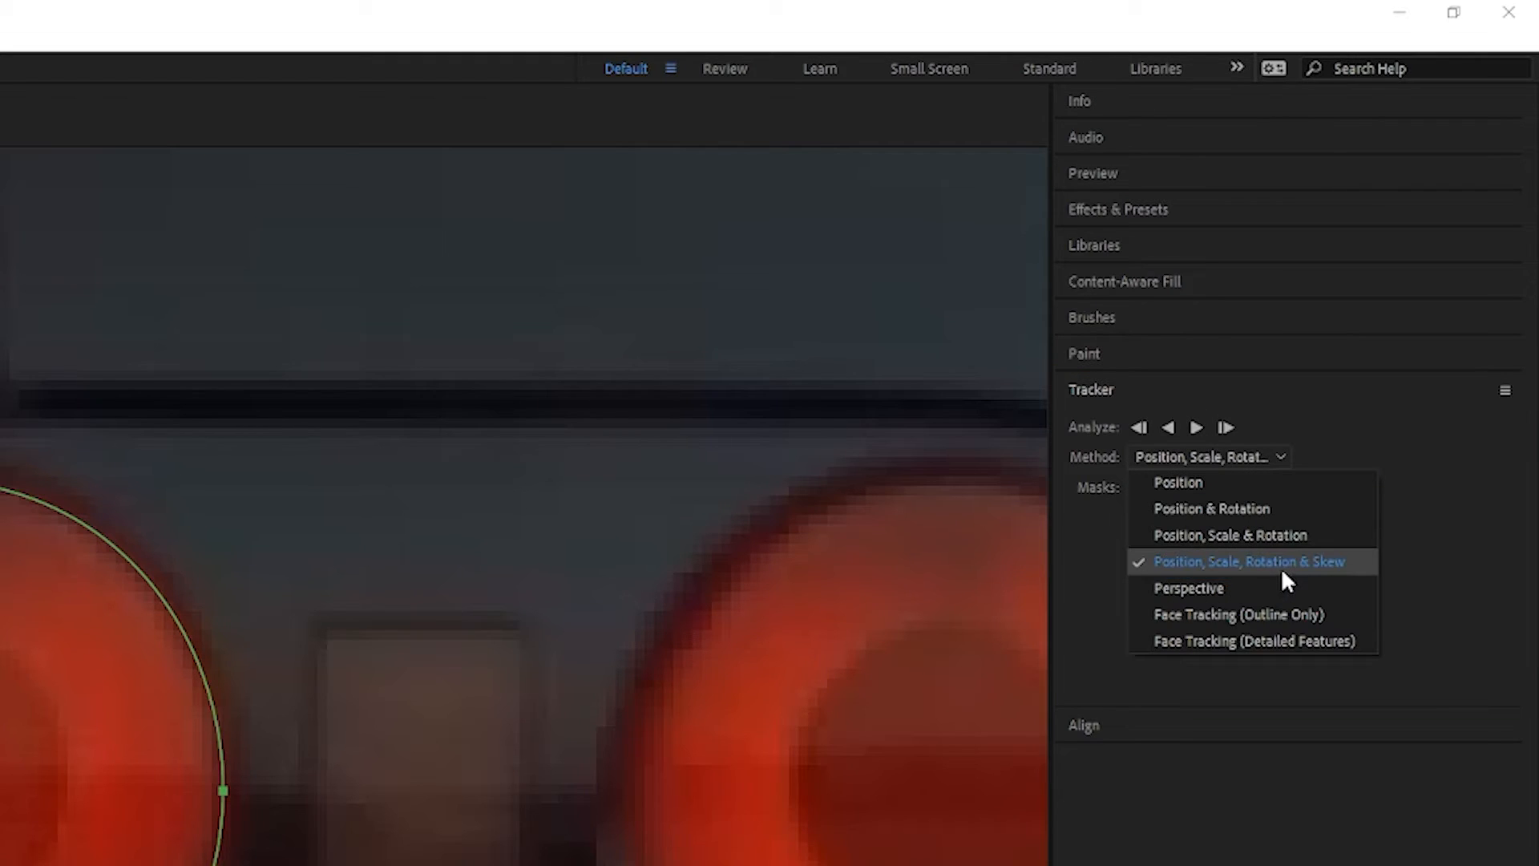
{"action": "left_click", "coordinate": [1249, 560]}
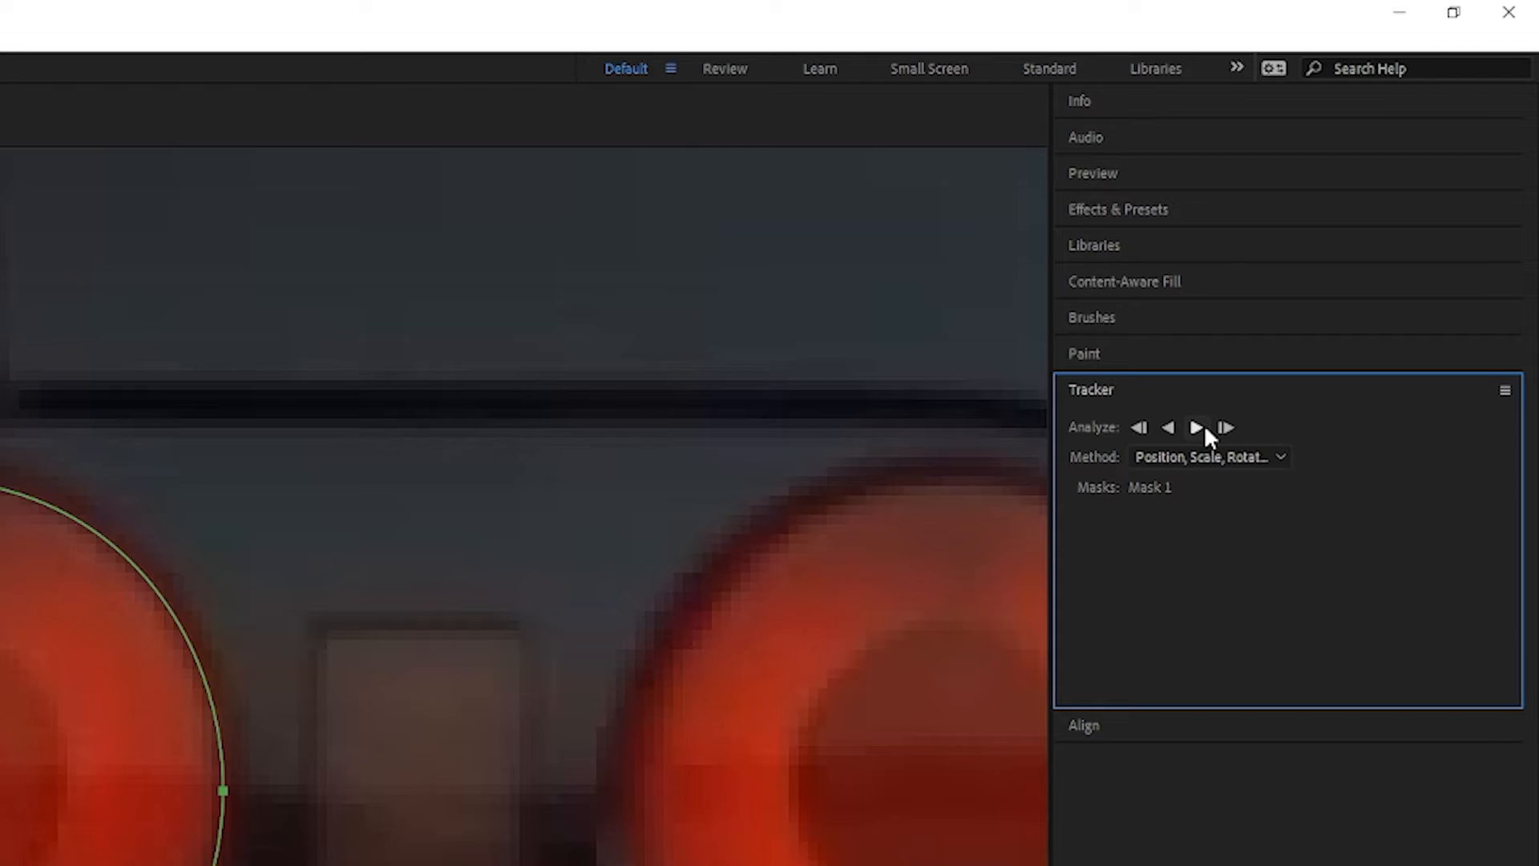
{"action": "mouse_move", "coordinate": [1197, 428]}
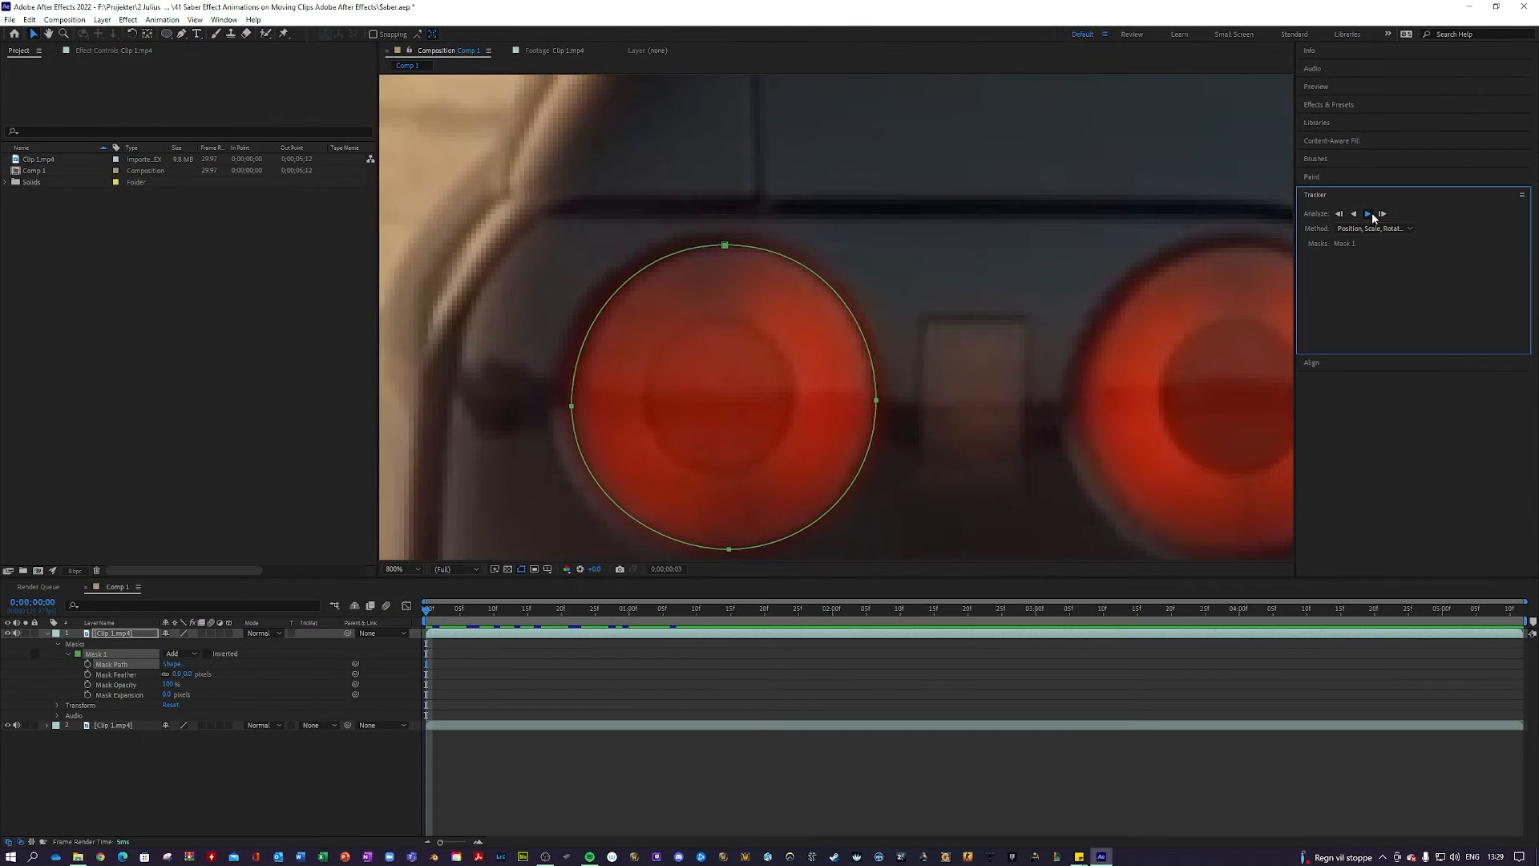
Track the taillight mask forward through the clip and scrub to check the result.
{"action": "left_click", "coordinate": [1368, 213]}
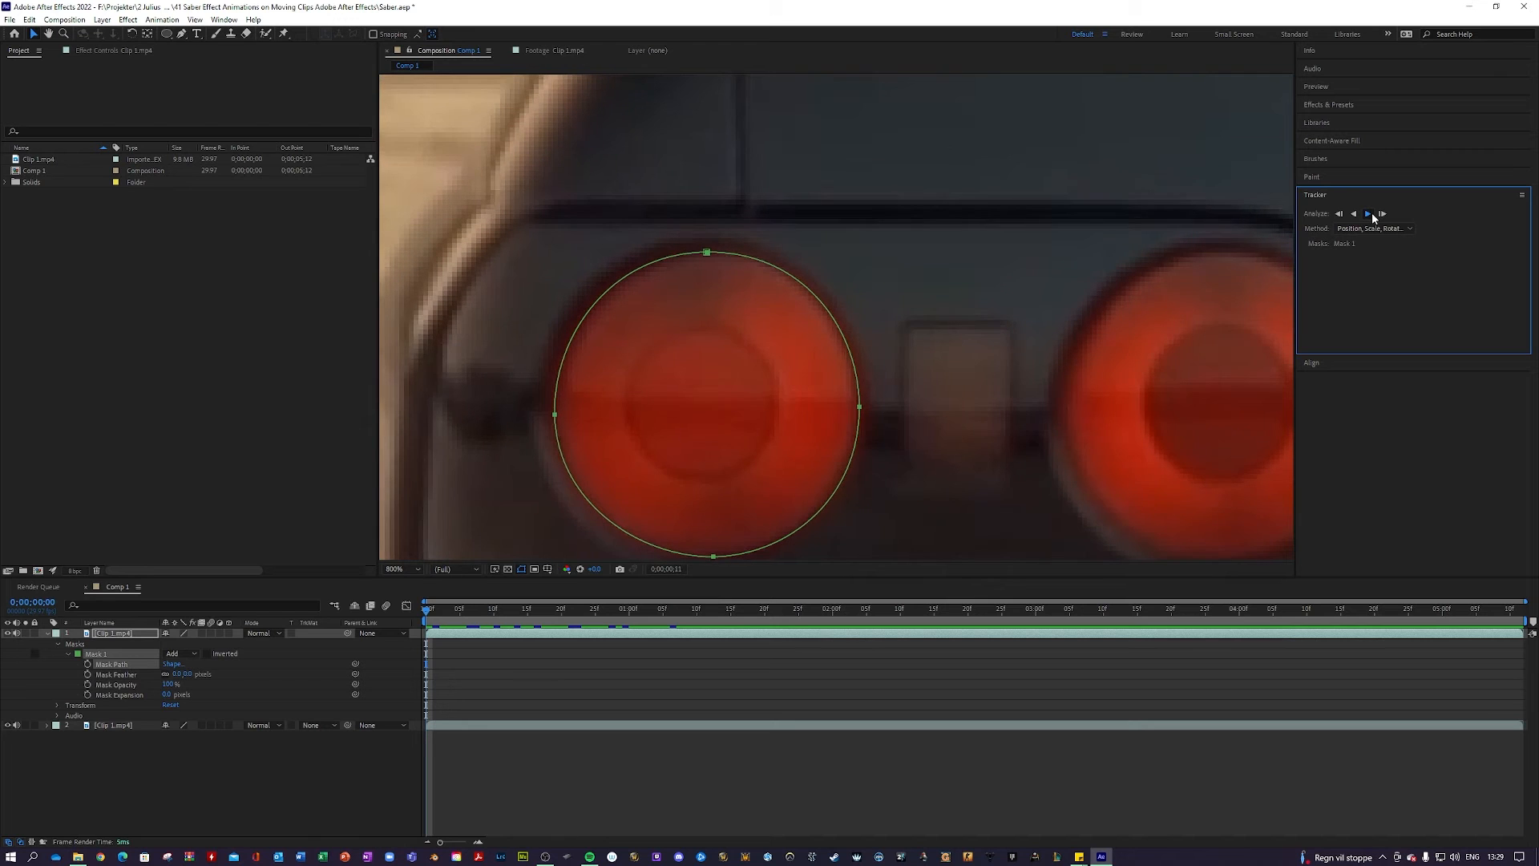
{"action": "left_click", "coordinate": [1367, 213]}
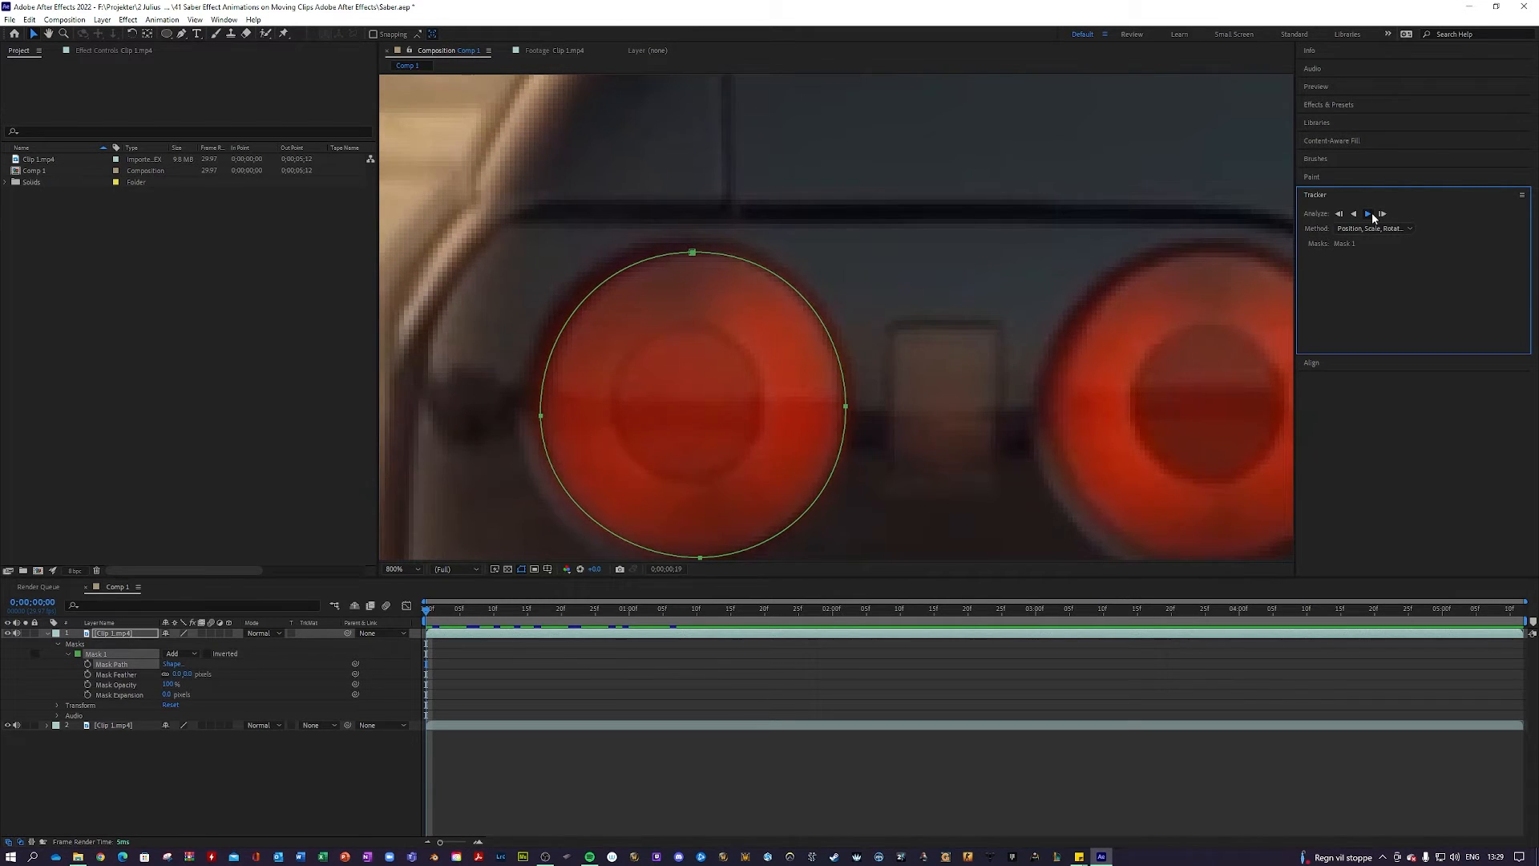
{"action": "left_click", "coordinate": [1366, 213]}
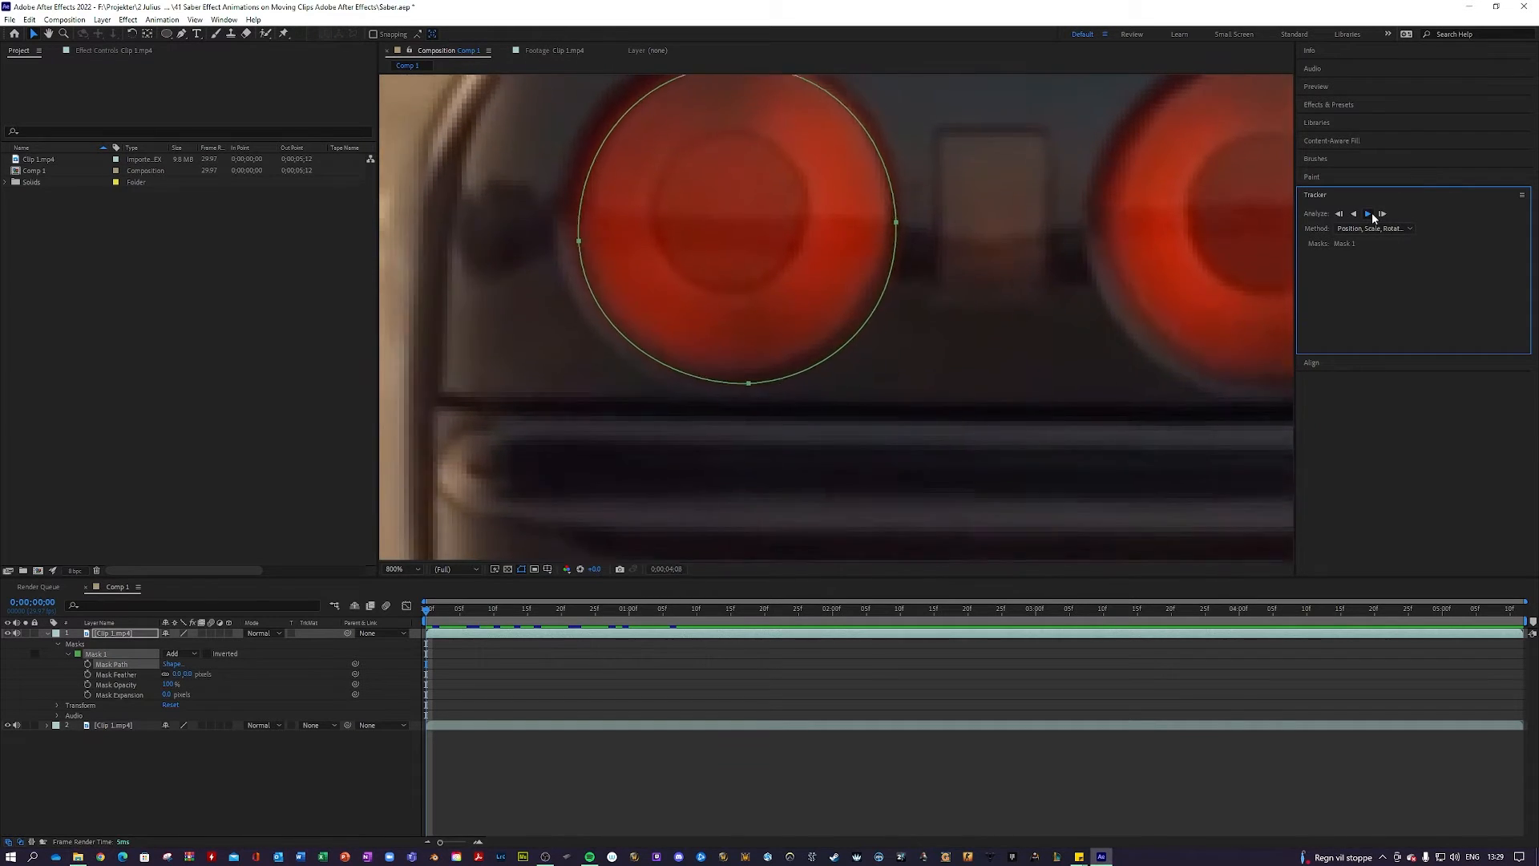
{"action": "left_click", "coordinate": [1368, 213]}
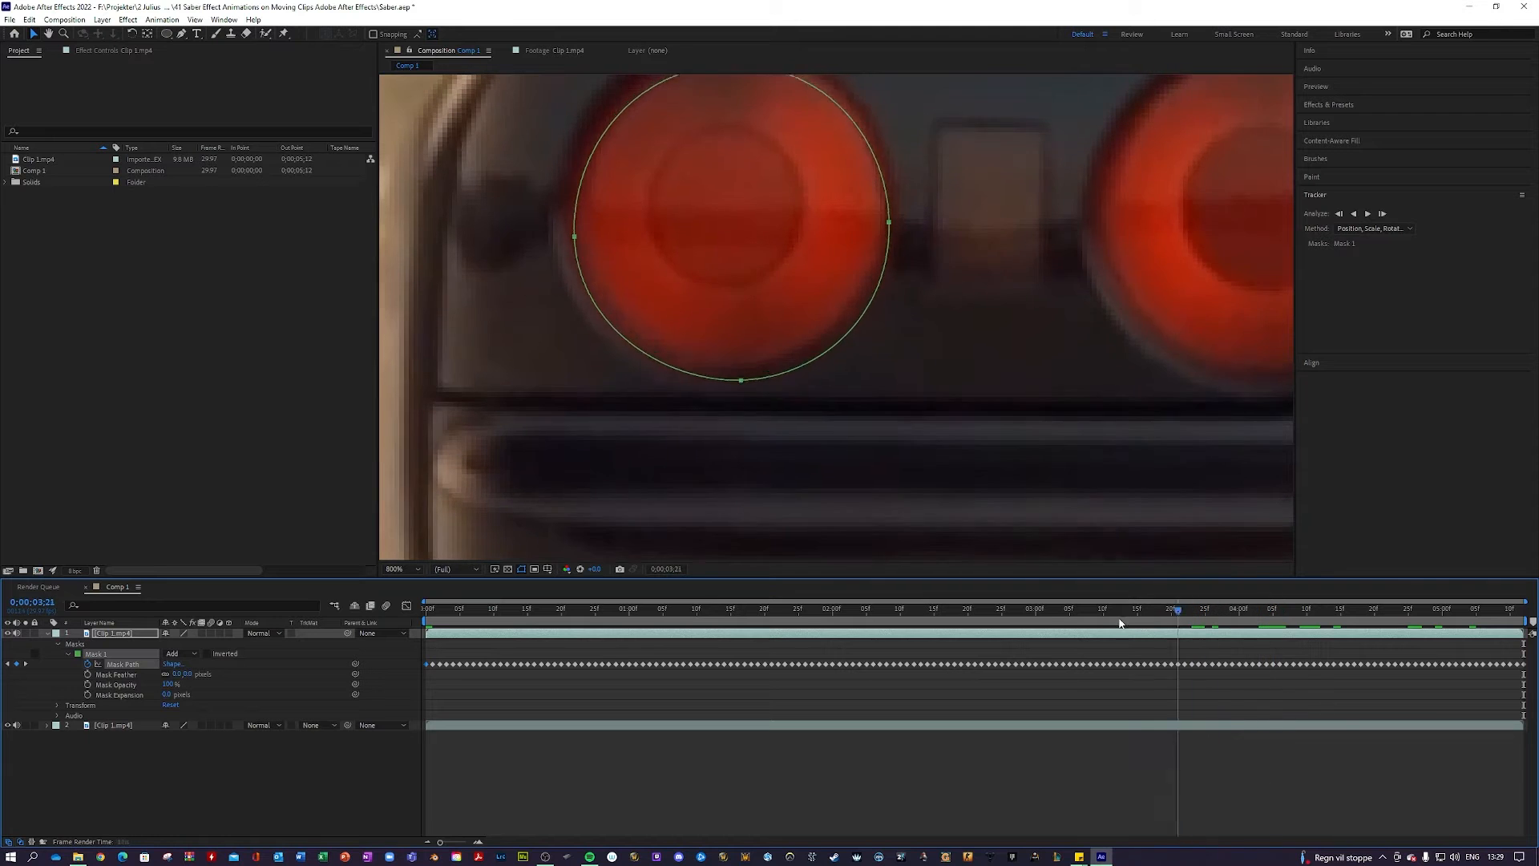
{"action": "left_click", "coordinate": [682, 608]}
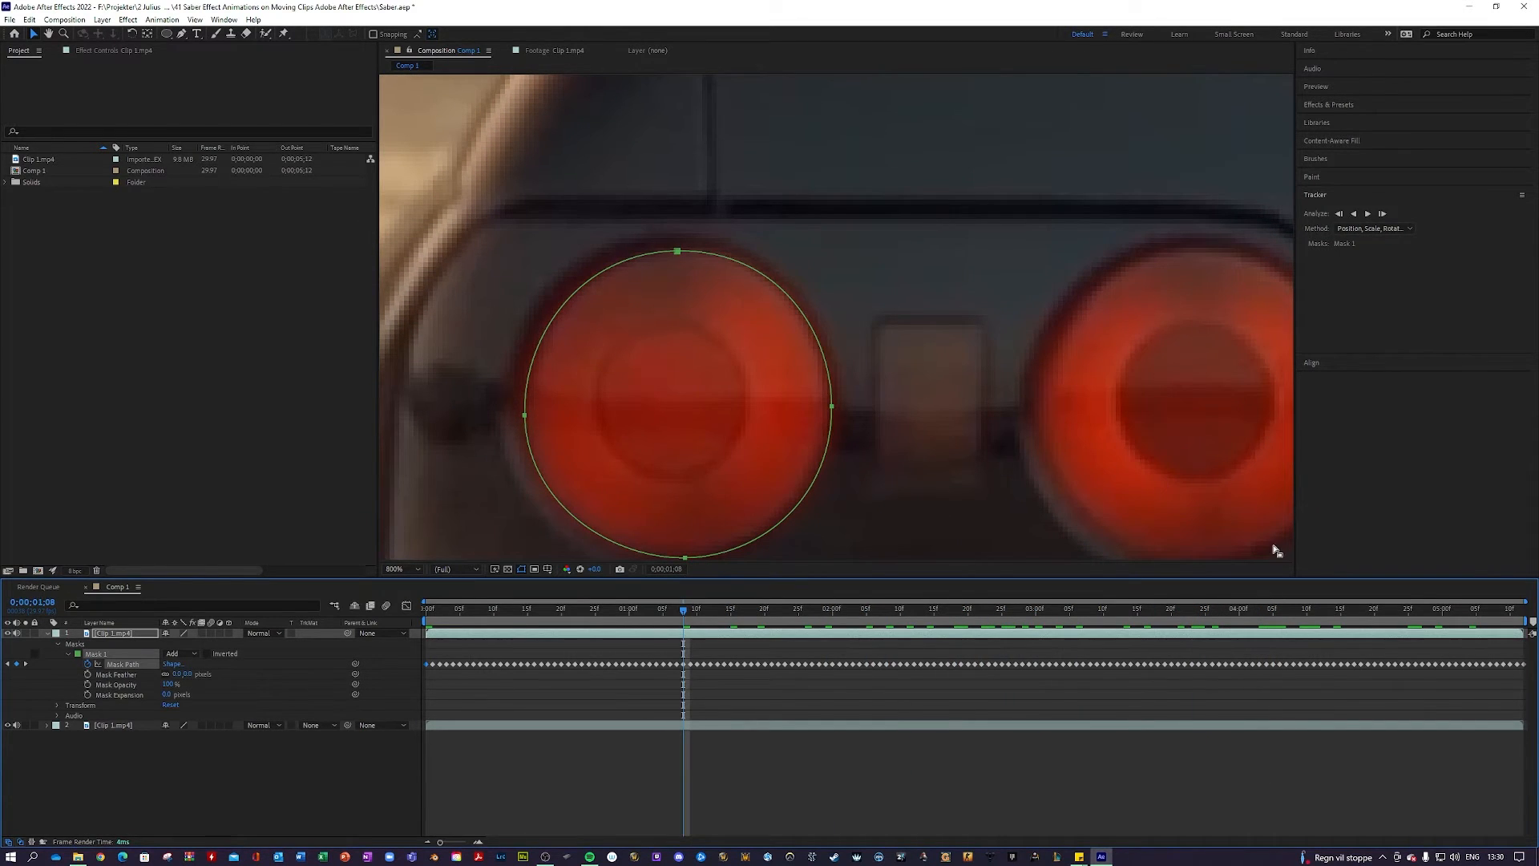
Open Effects & Presets with the Video Copilot category showing Saber and VC Orb.
{"action": "left_click", "coordinate": [1328, 104]}
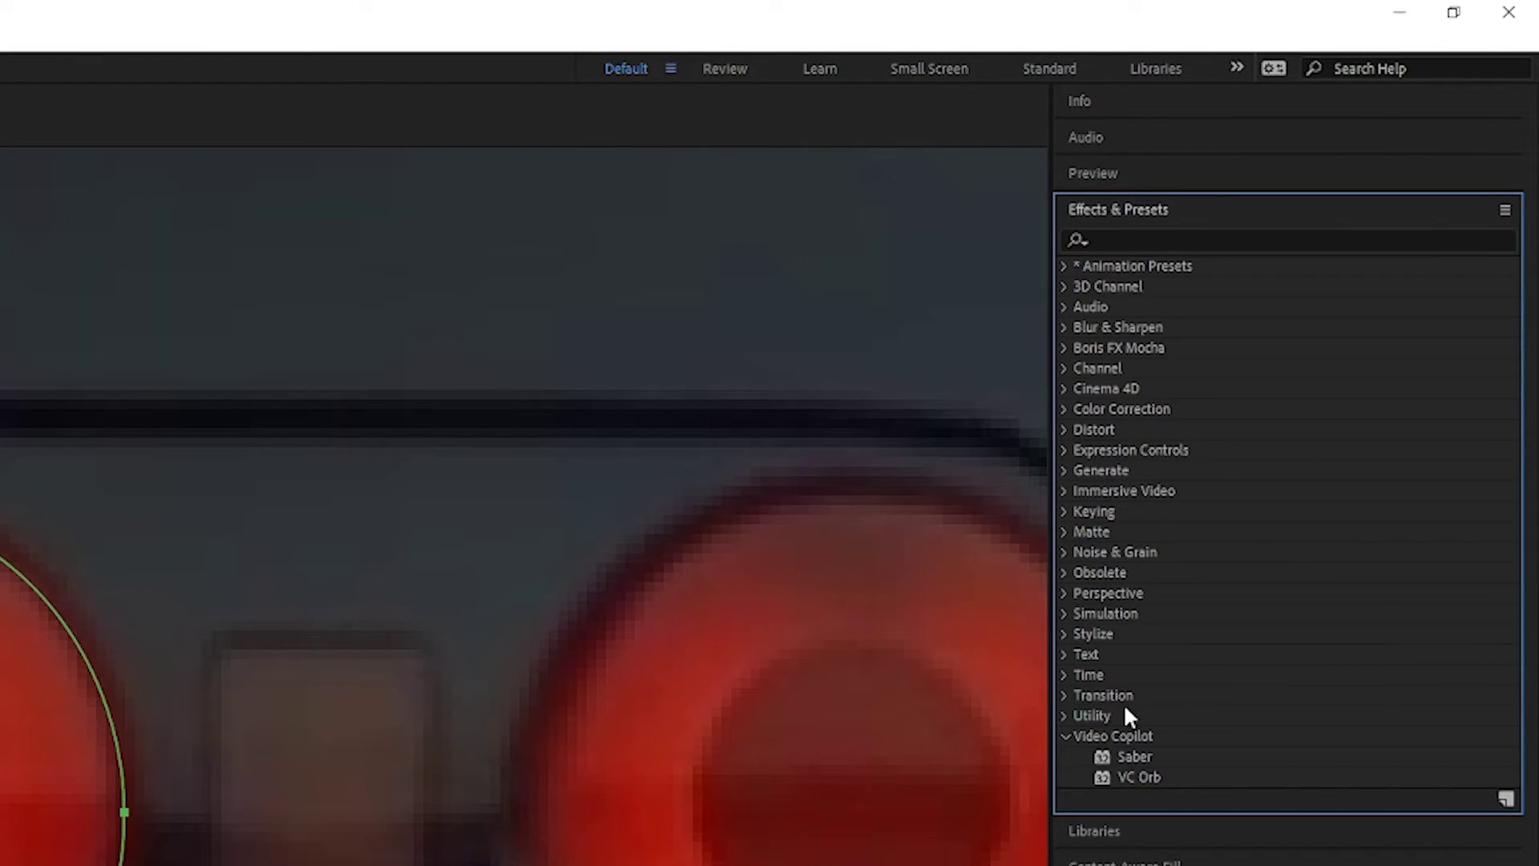
{"action": "mouse_move", "coordinate": [1141, 768]}
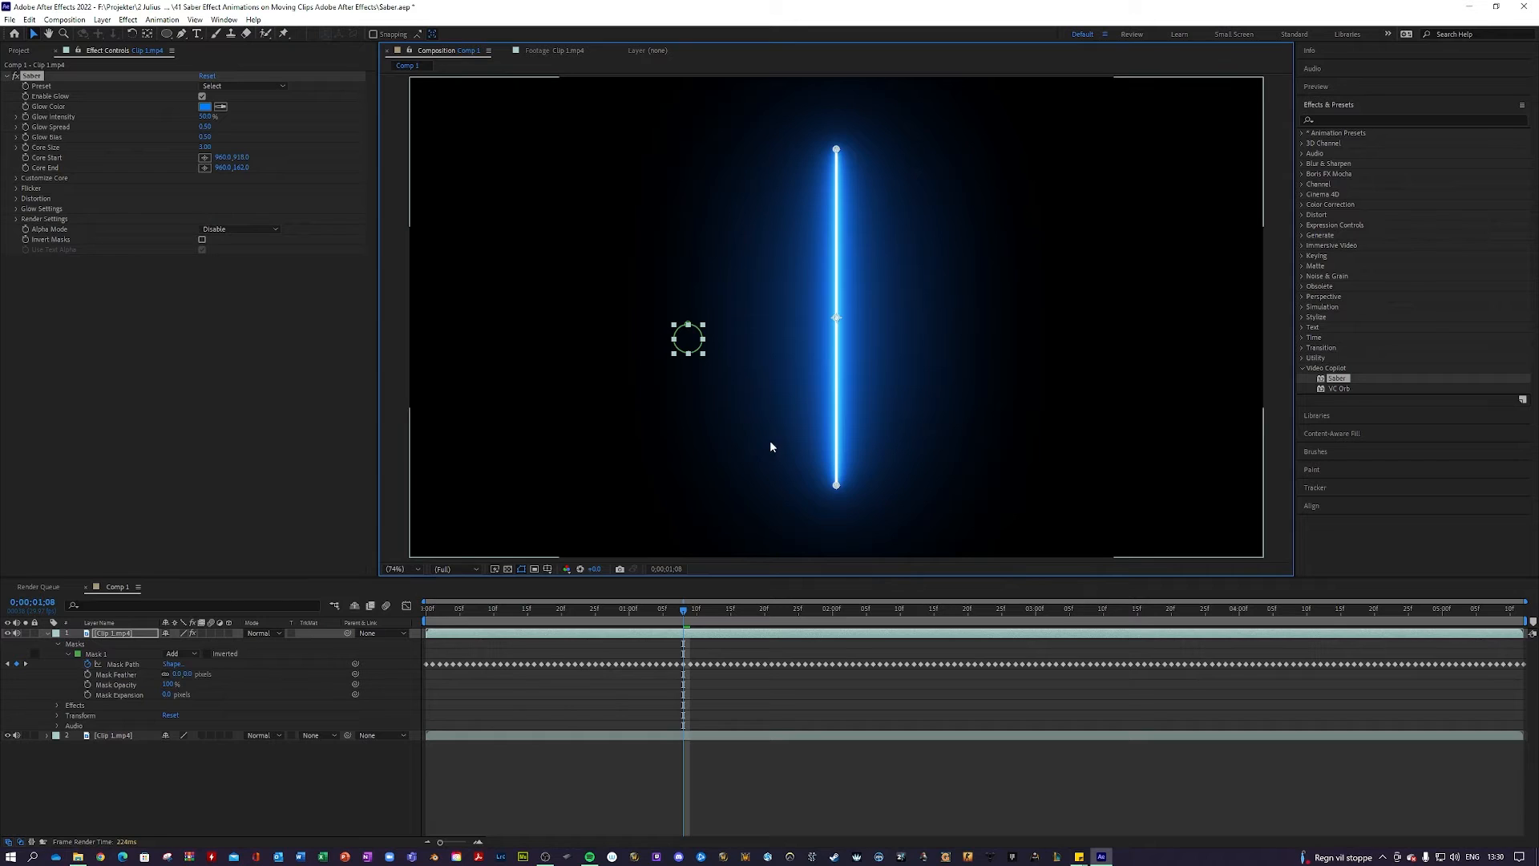
{"action": "mouse_move", "coordinate": [919, 332]}
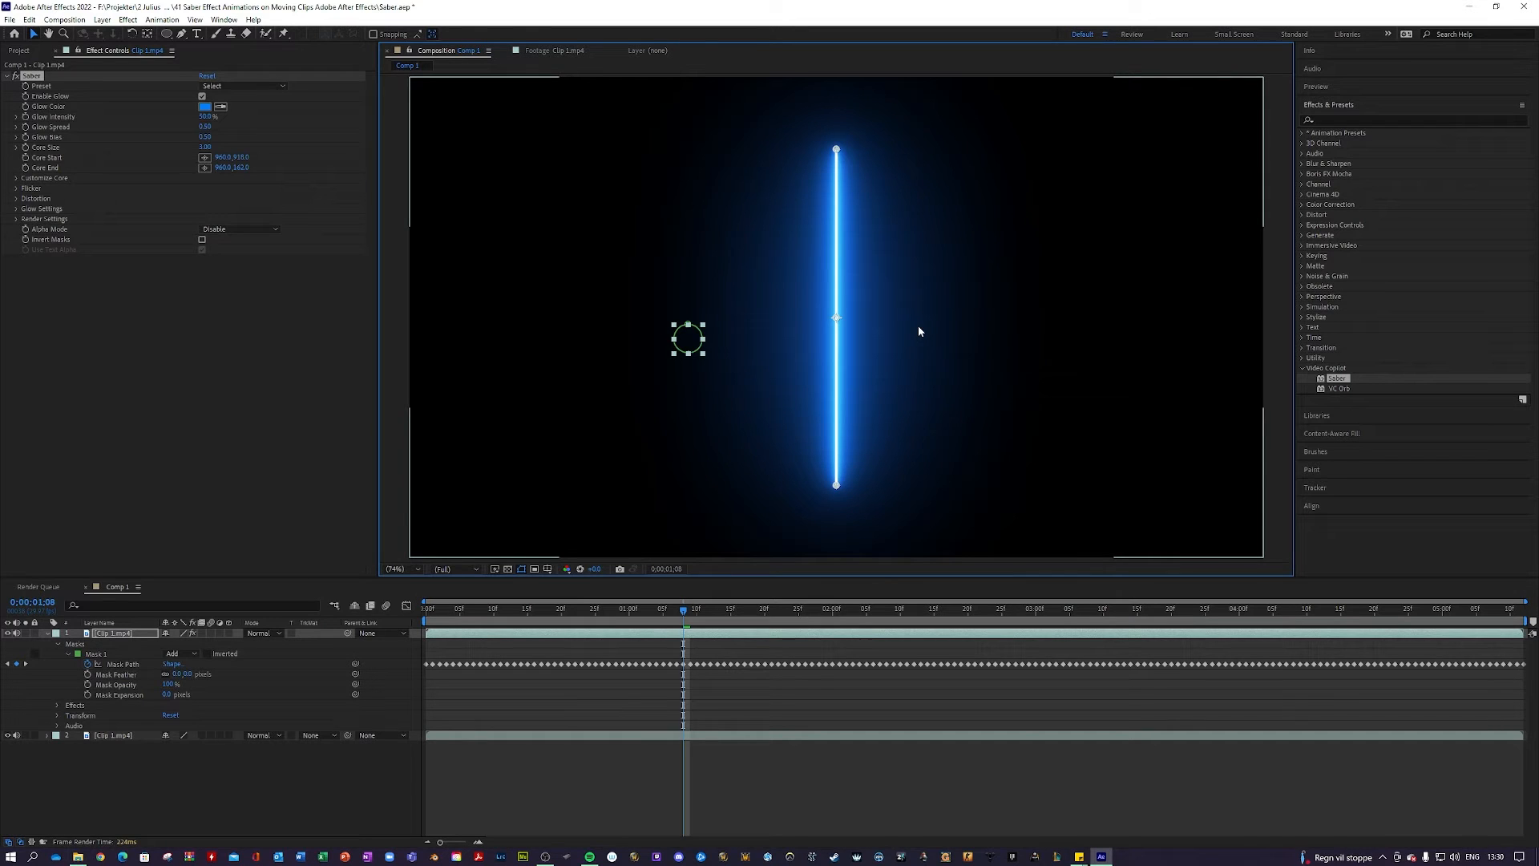
{"action": "mouse_move", "coordinate": [827, 262]}
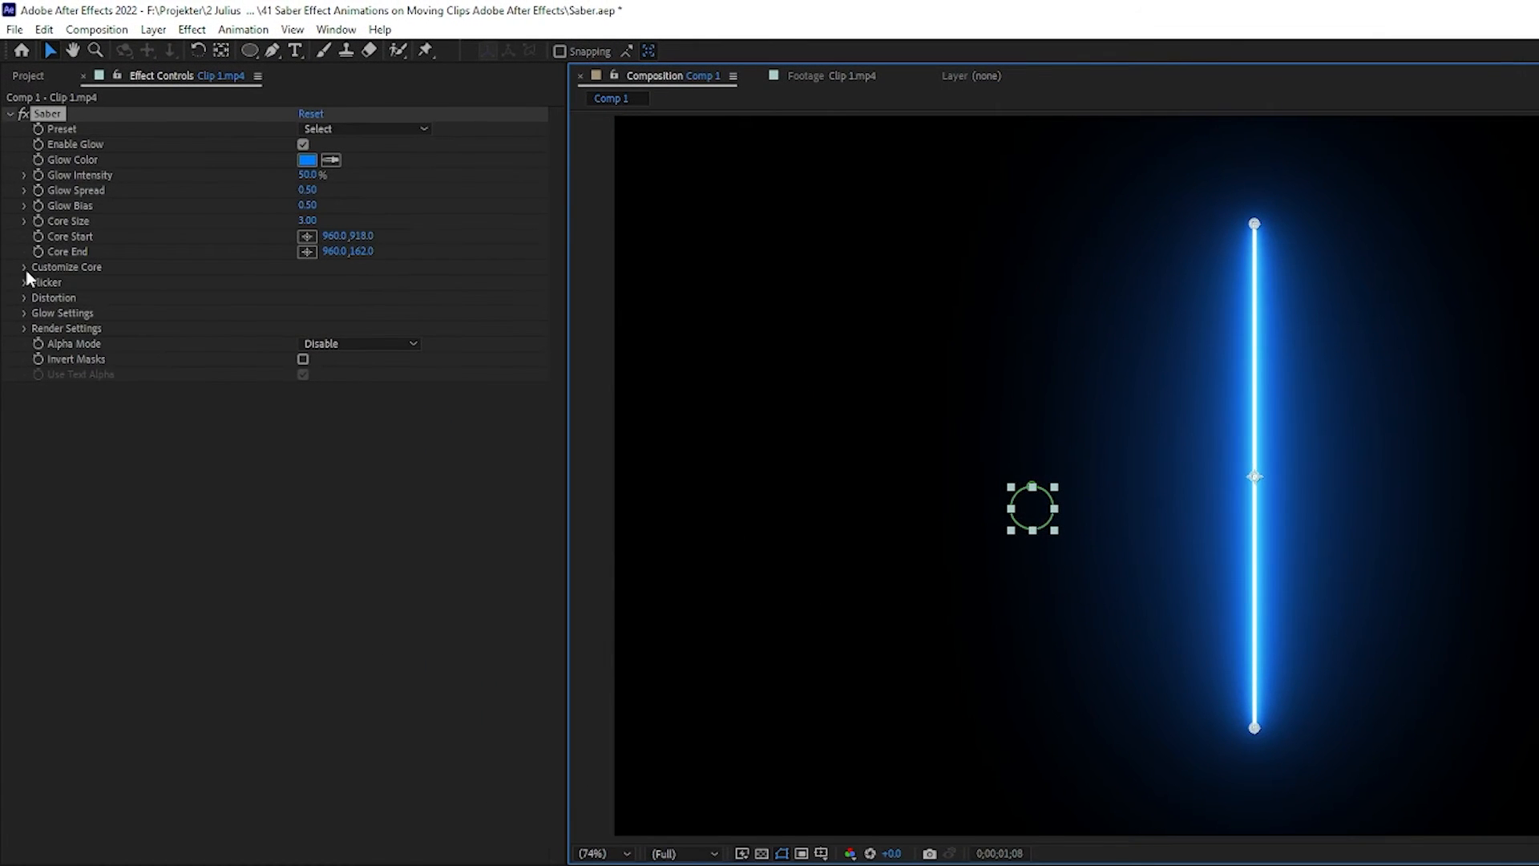
Set the Saber Core Type to Layer Masks and the top layer's blending mode to Screen.
{"action": "left_click", "coordinate": [23, 266]}
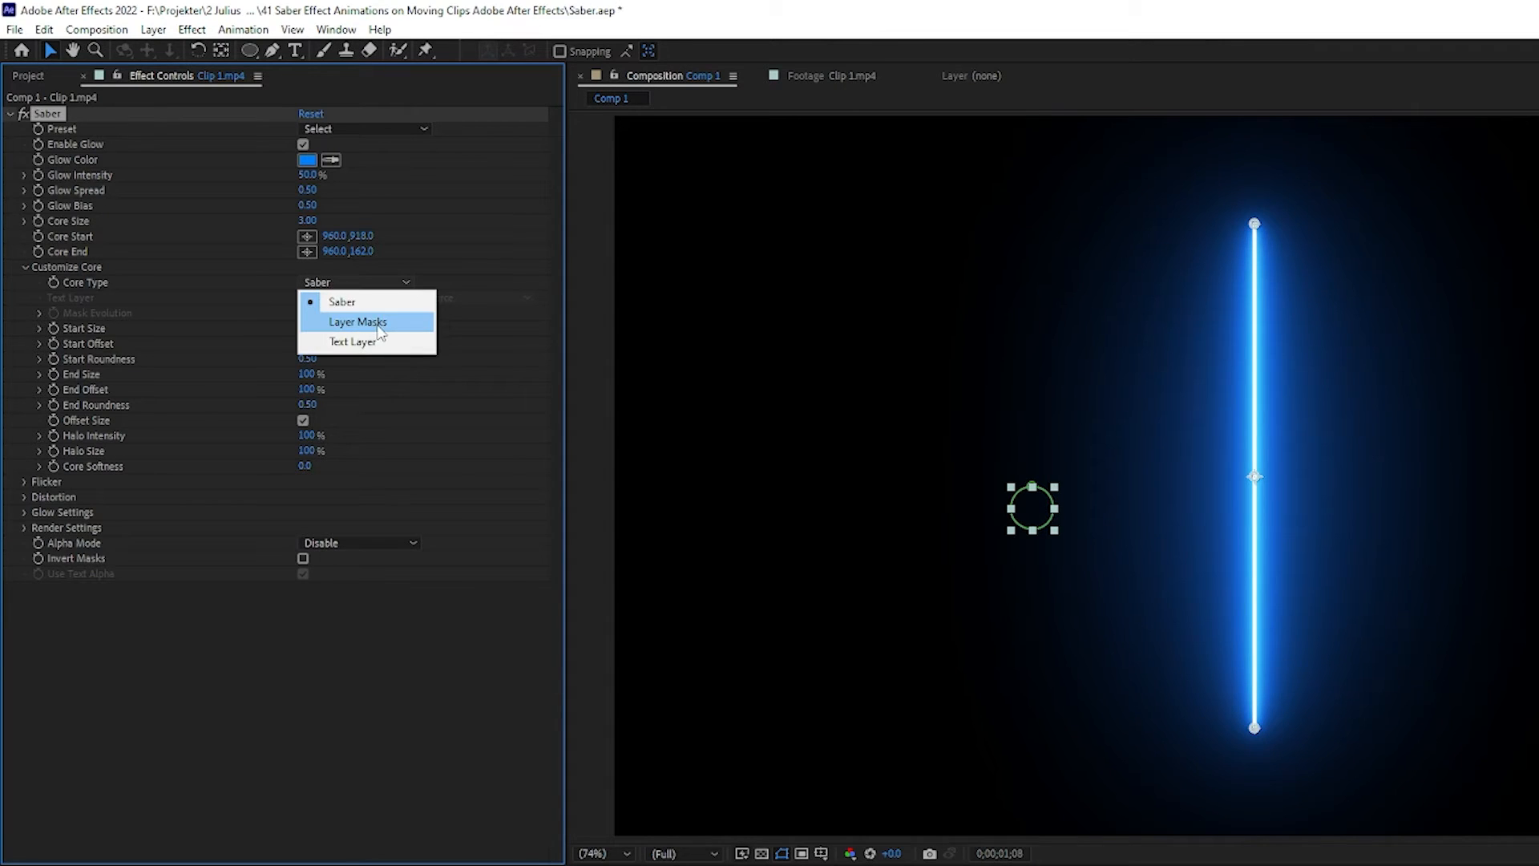
{"action": "left_click", "coordinate": [356, 321]}
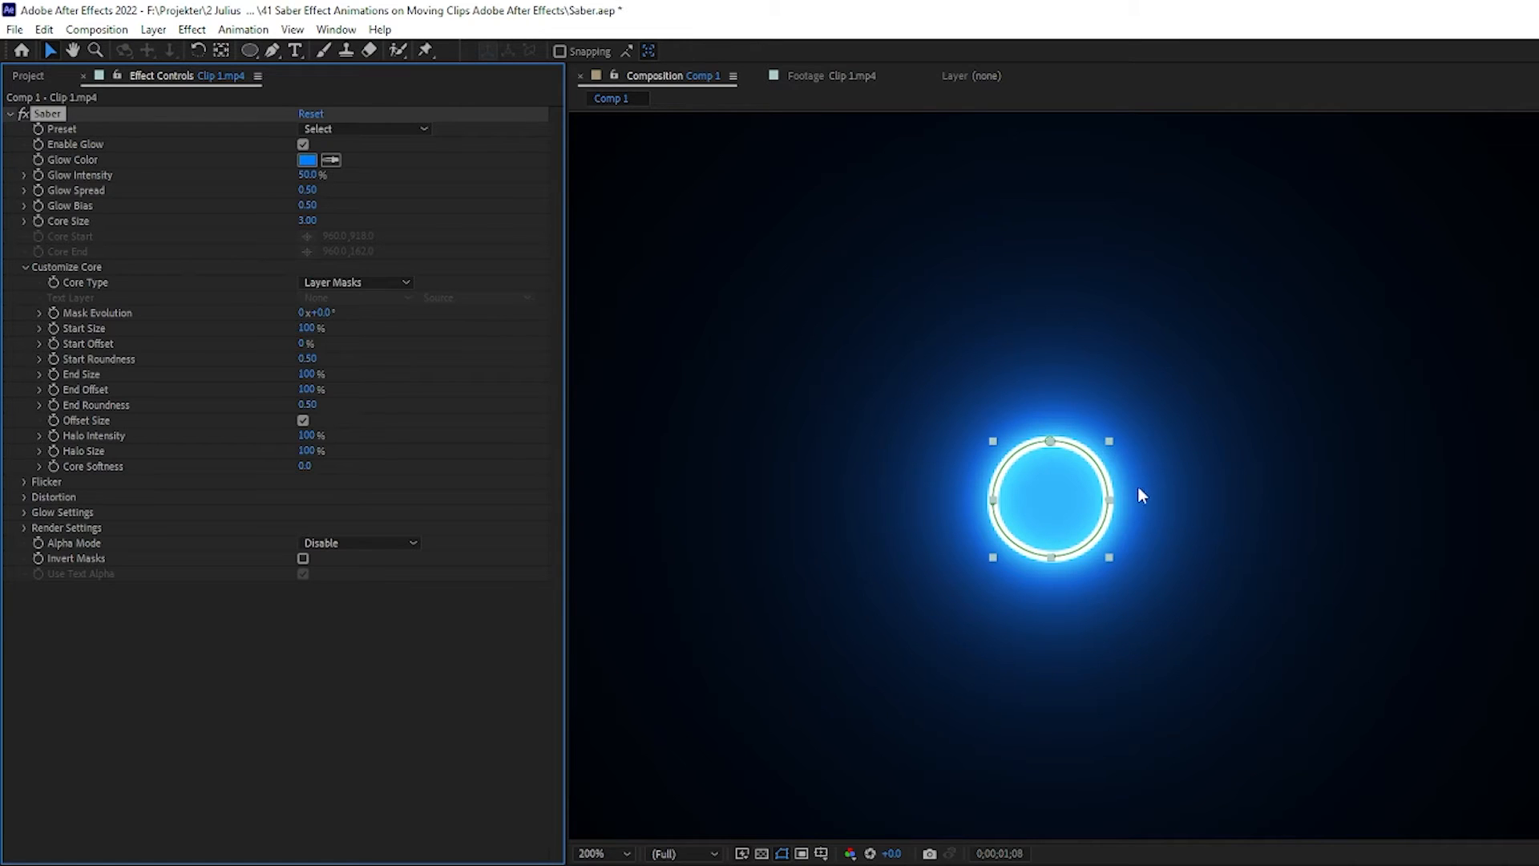
{"action": "left_click", "coordinate": [600, 853]}
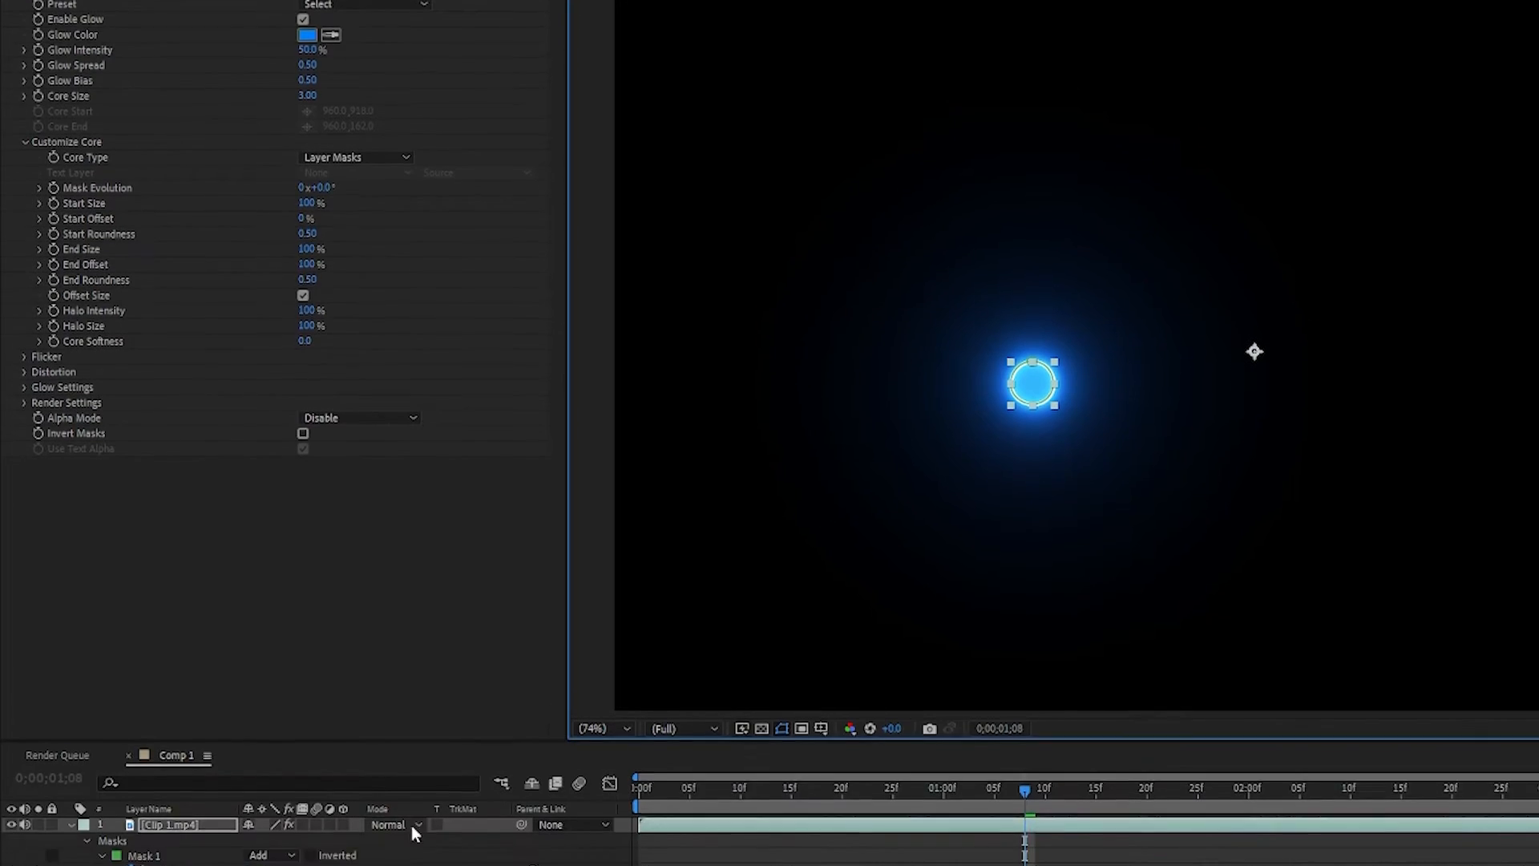
{"action": "left_click", "coordinate": [394, 825]}
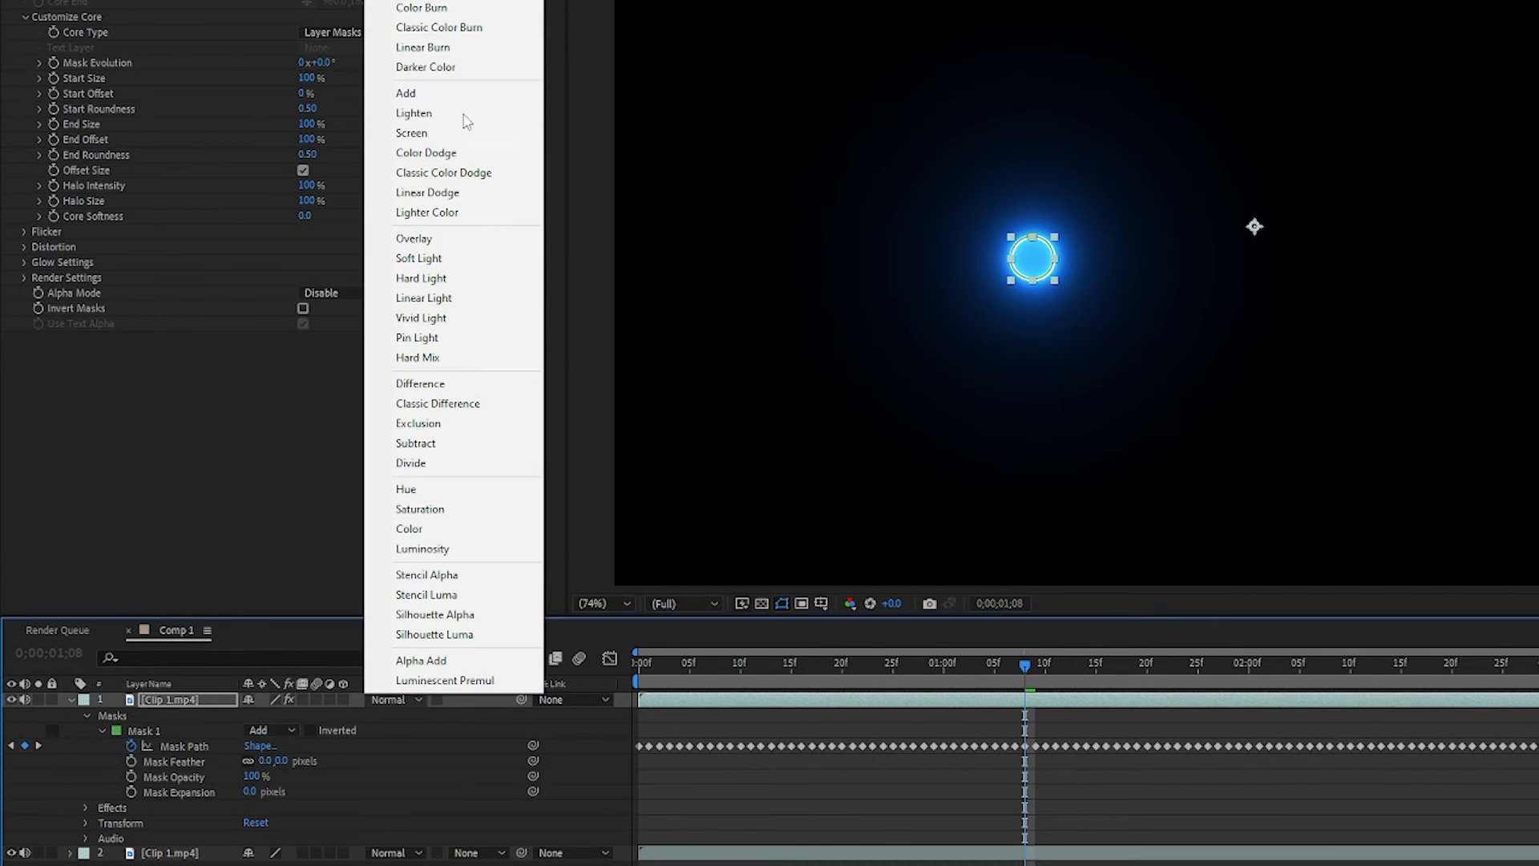
{"action": "left_click", "coordinate": [411, 132]}
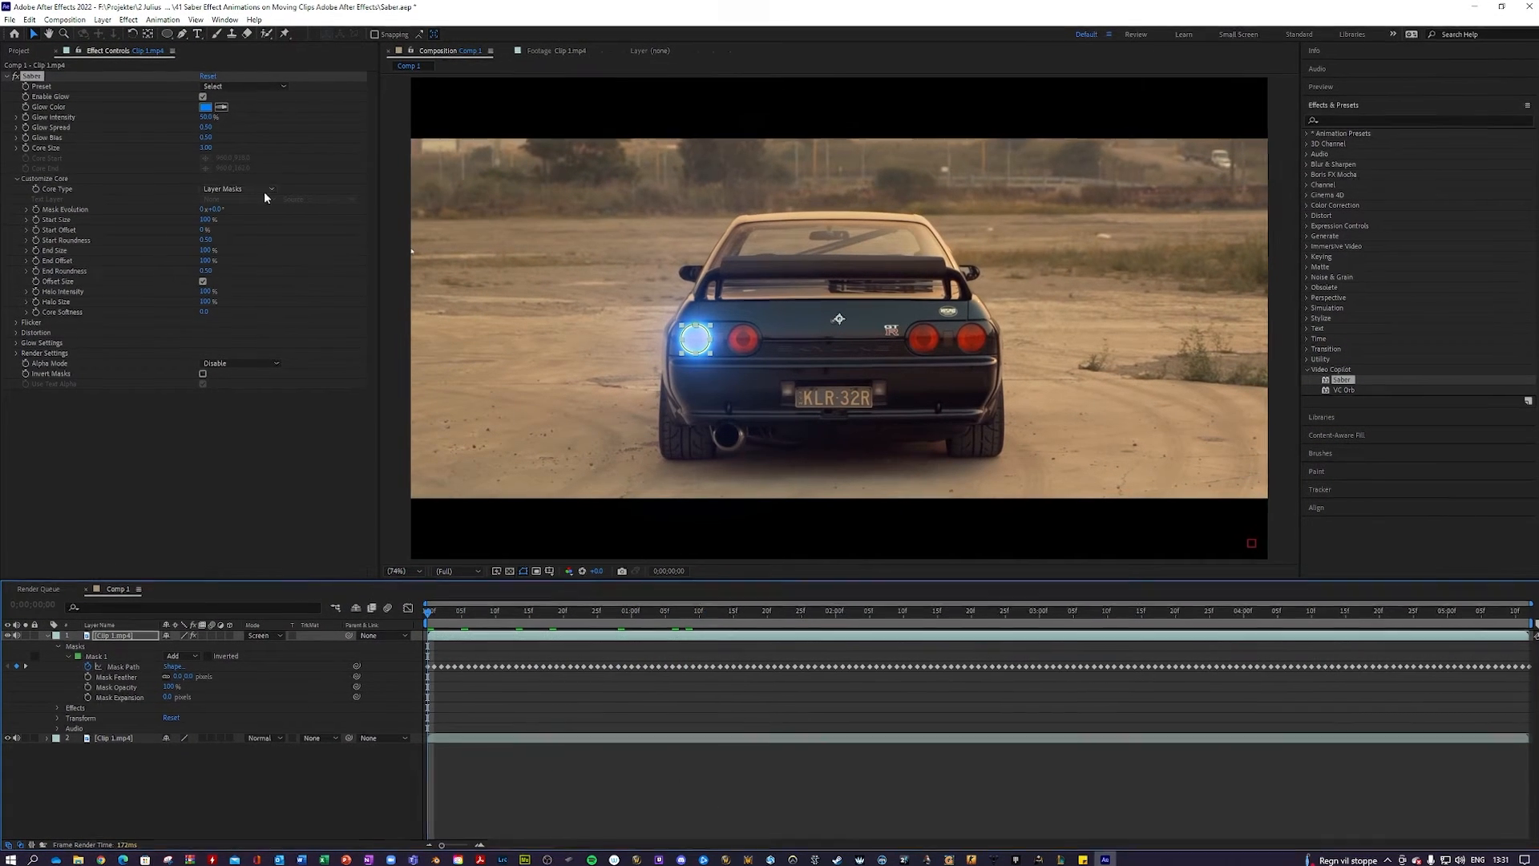
Set the Saber glow colour to FF006C and keyframe its offset settings at 1:00.
{"action": "left_click", "coordinate": [205, 106]}
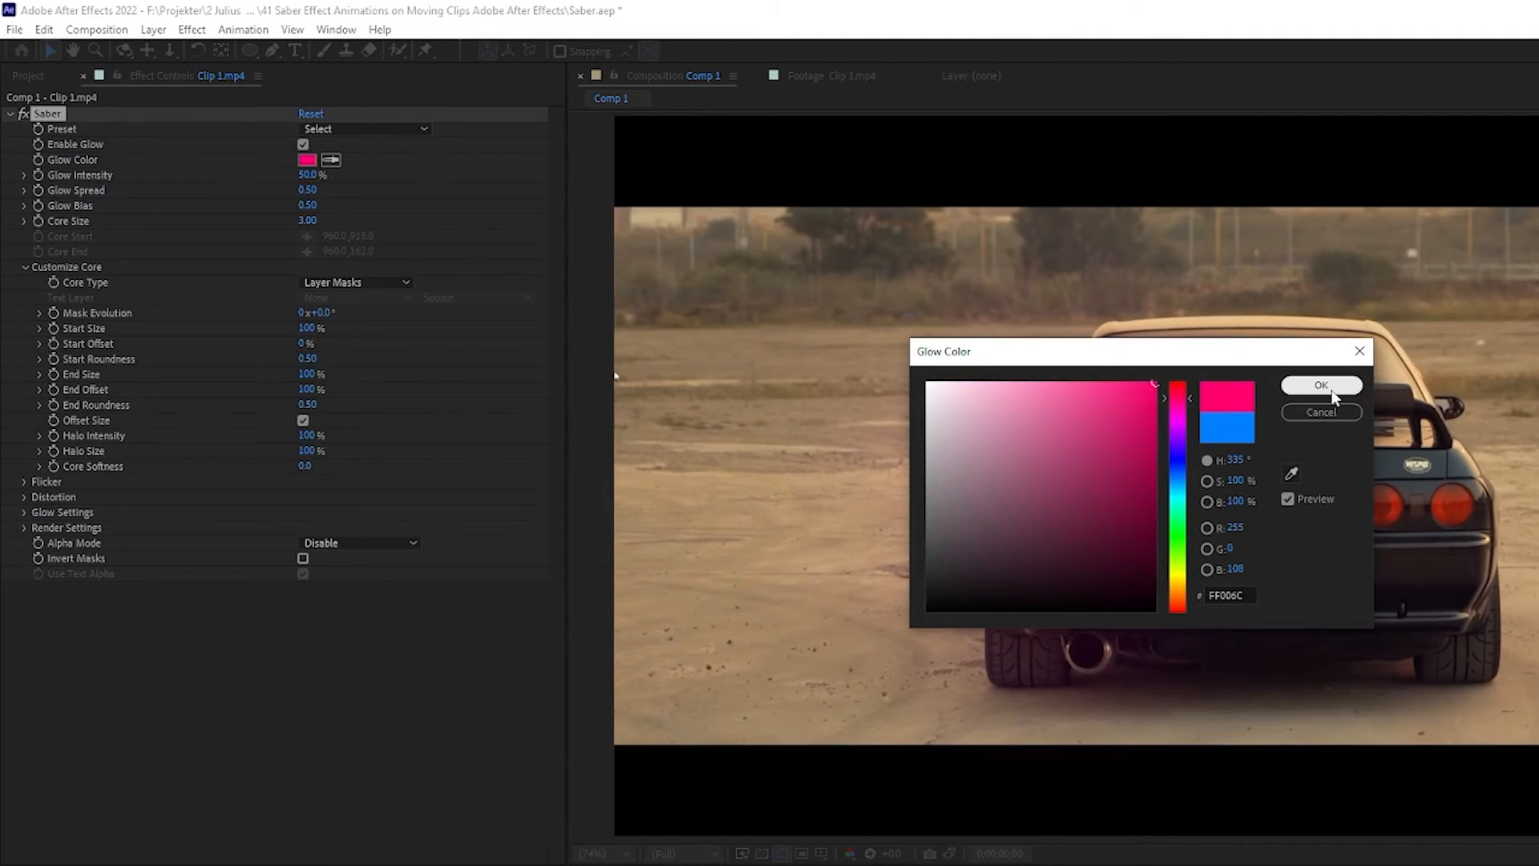
{"action": "left_click", "coordinate": [1320, 384]}
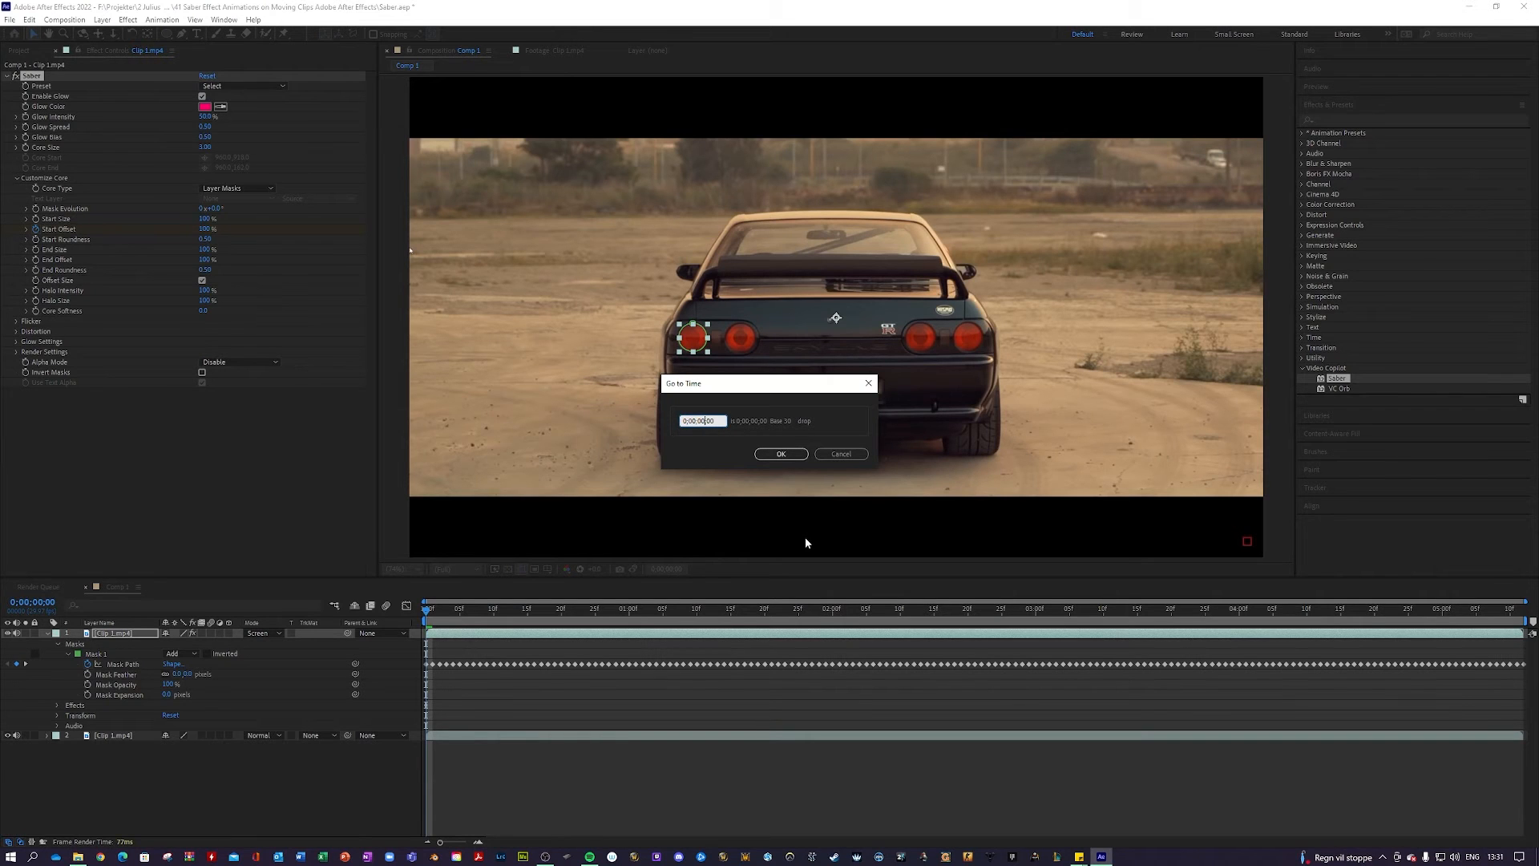
{"action": "left_click", "coordinate": [780, 453]}
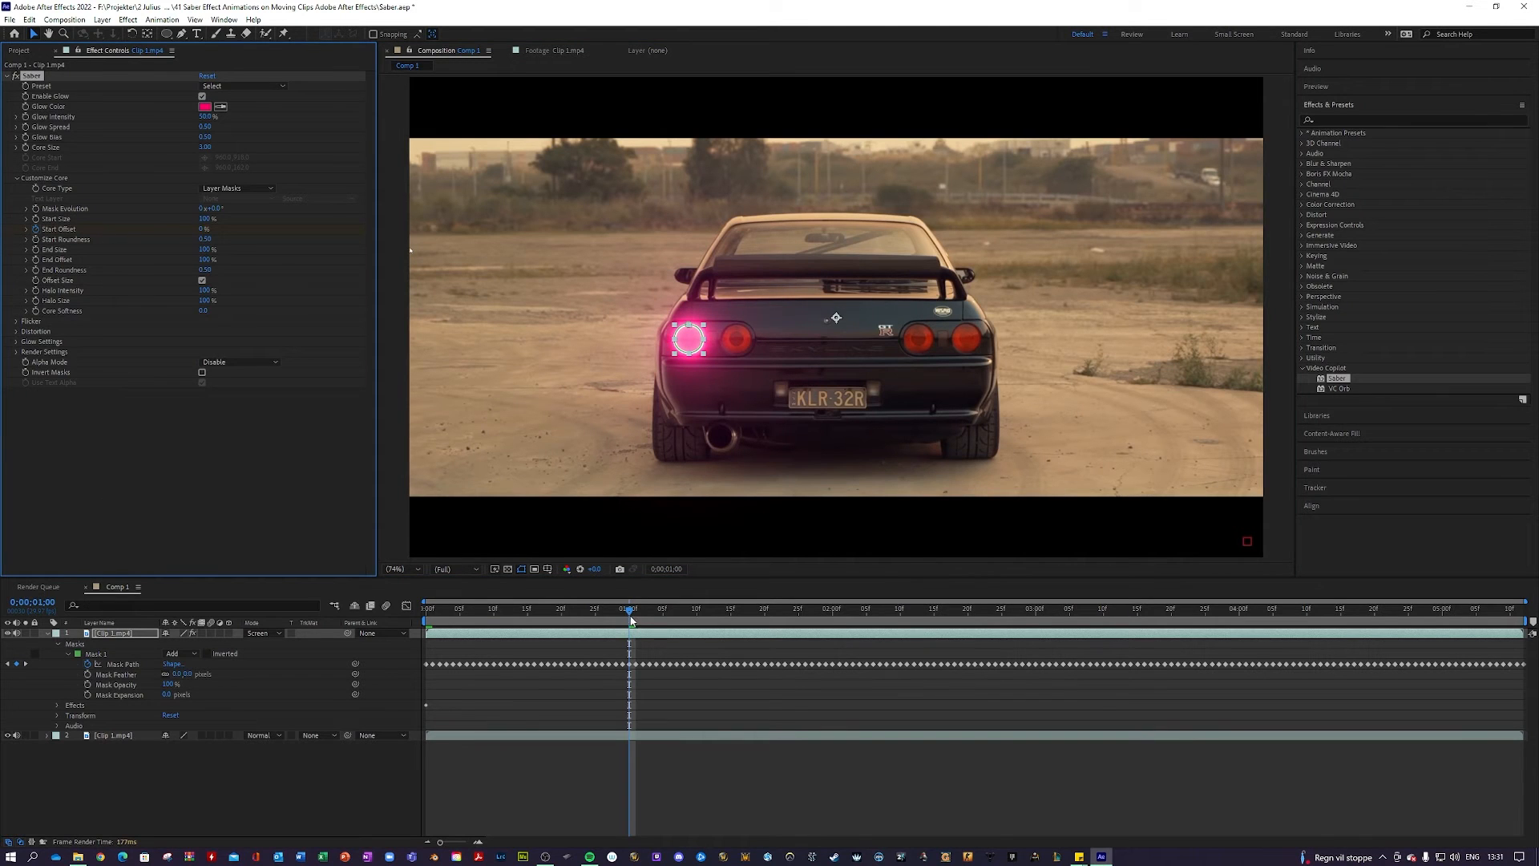
{"action": "left_click", "coordinate": [517, 608]}
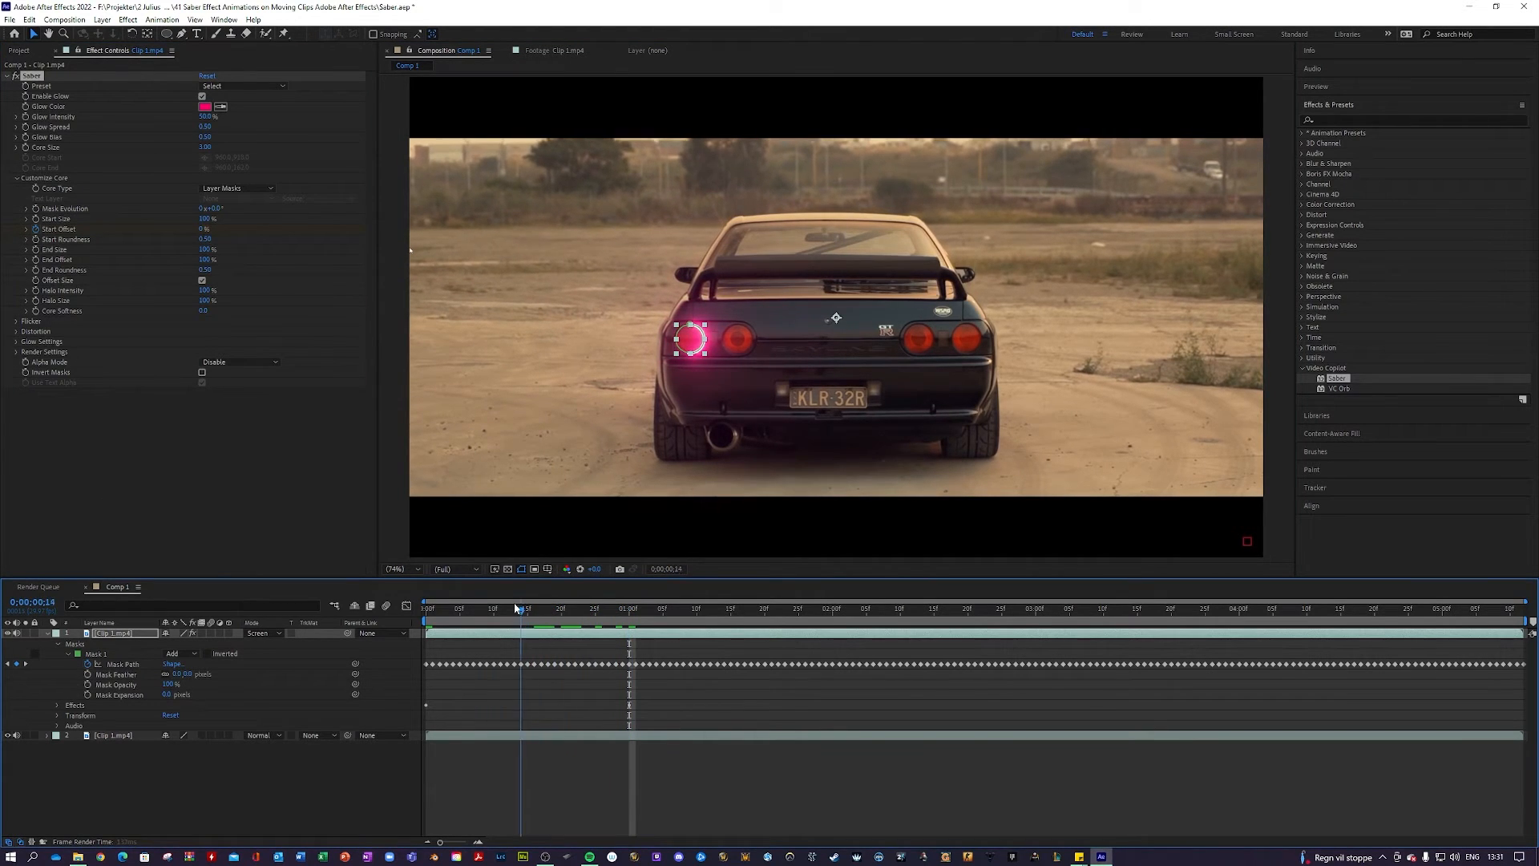
{"action": "left_click", "coordinate": [472, 607]}
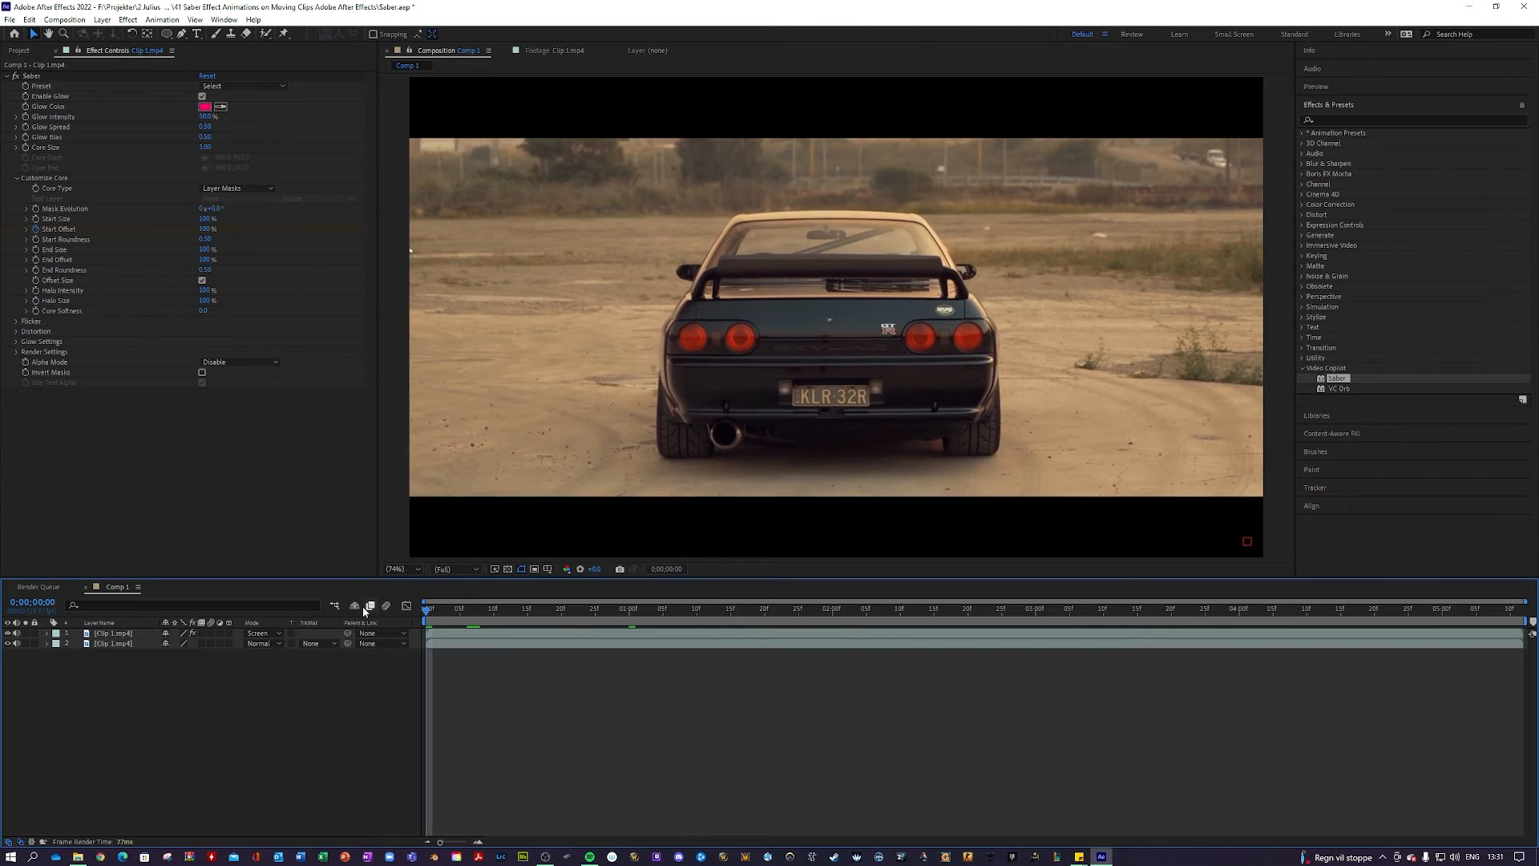
Show the Project panel listing the car clip, the composition and the Solids folder.
{"action": "left_click", "coordinate": [19, 49]}
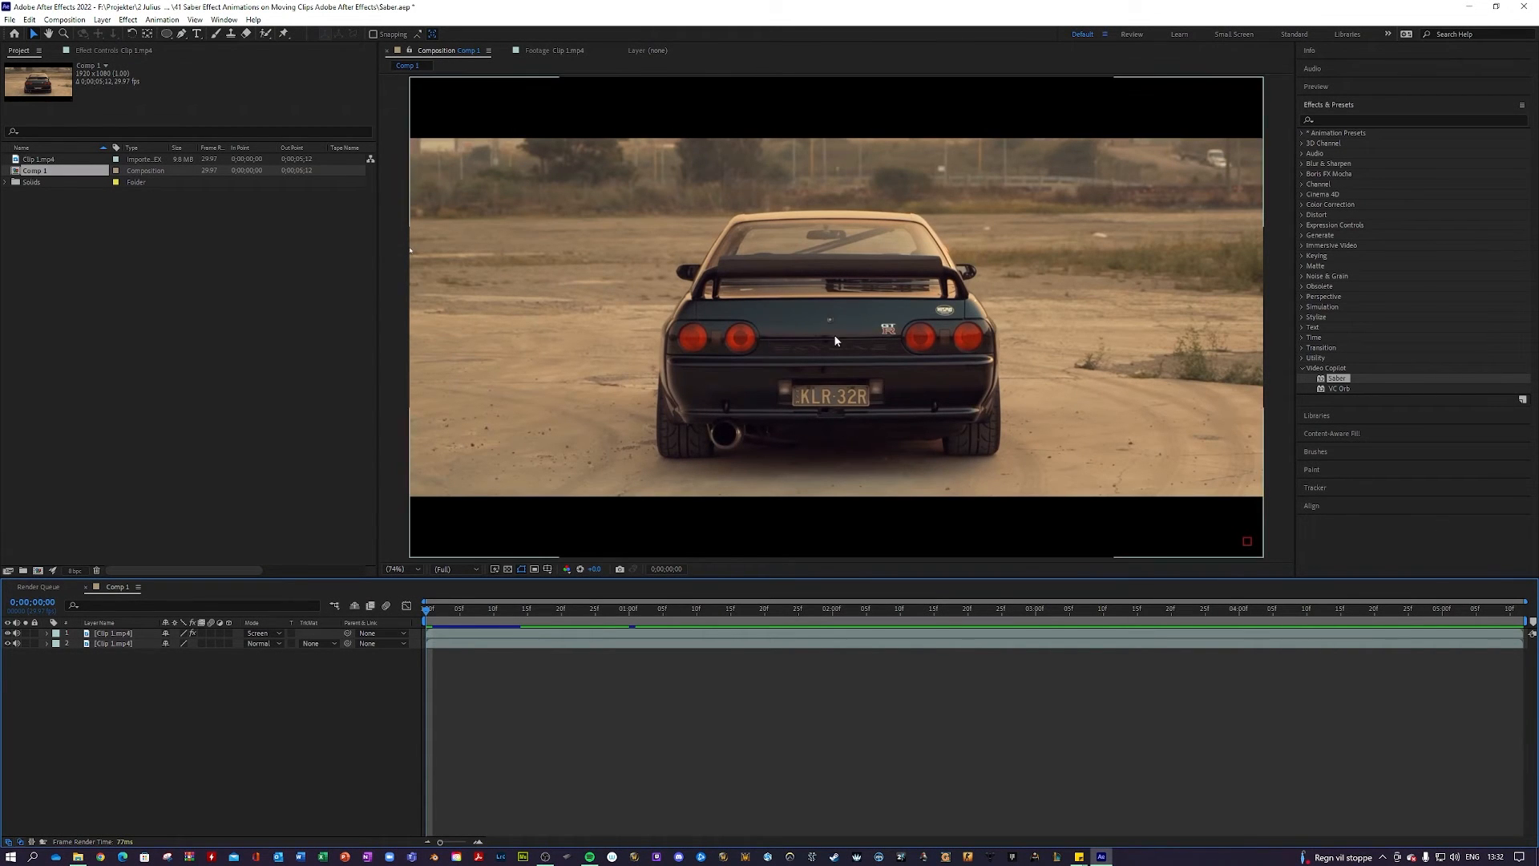
{"action": "mouse_move", "coordinate": [995, 345]}
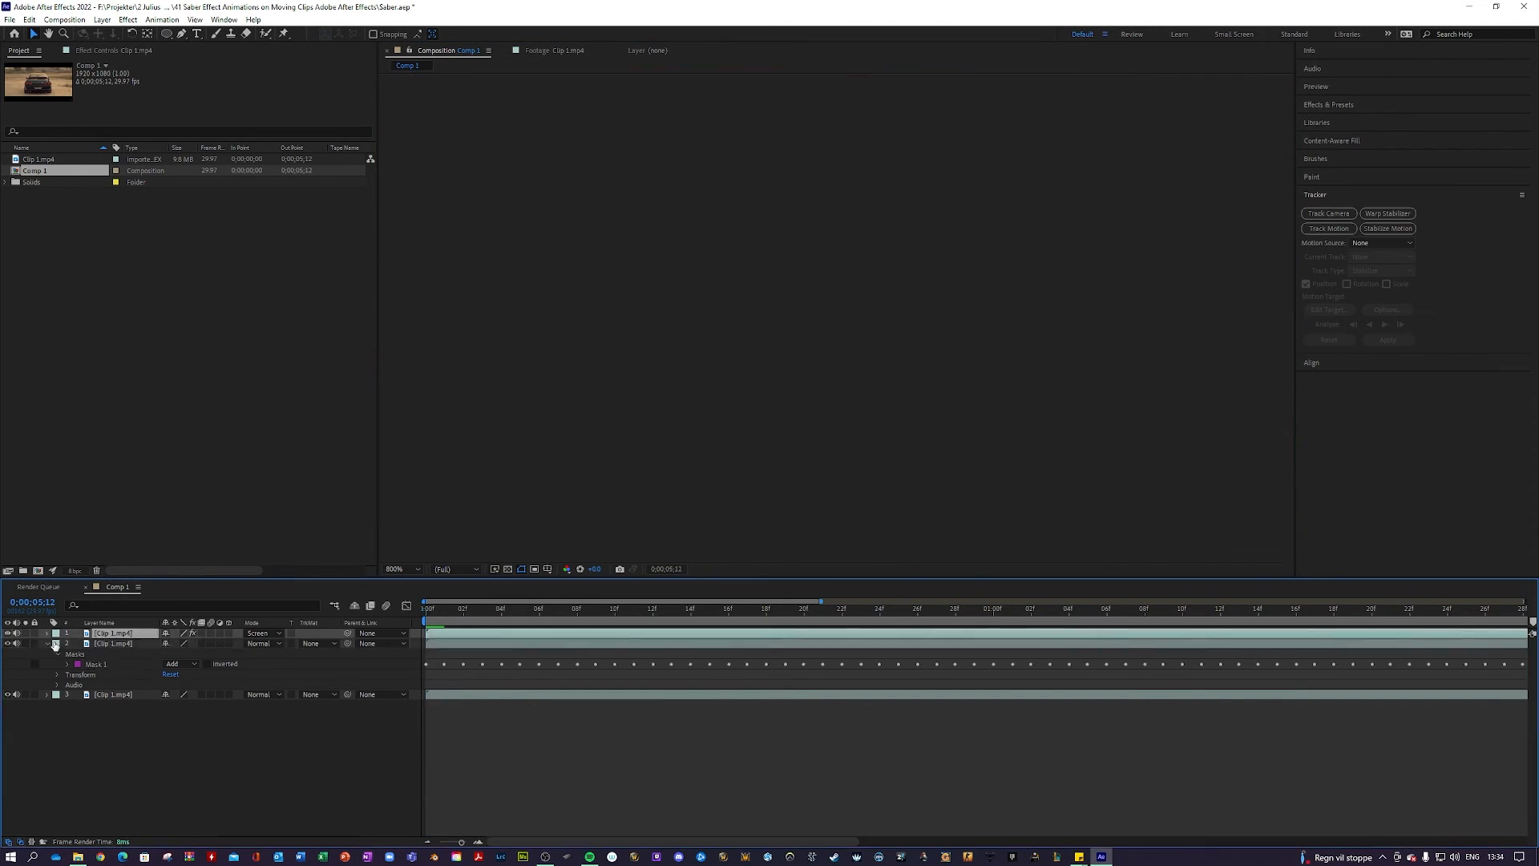
Track the next taillight's ellipse mask forward through the clip.
{"action": "left_click", "coordinate": [717, 608]}
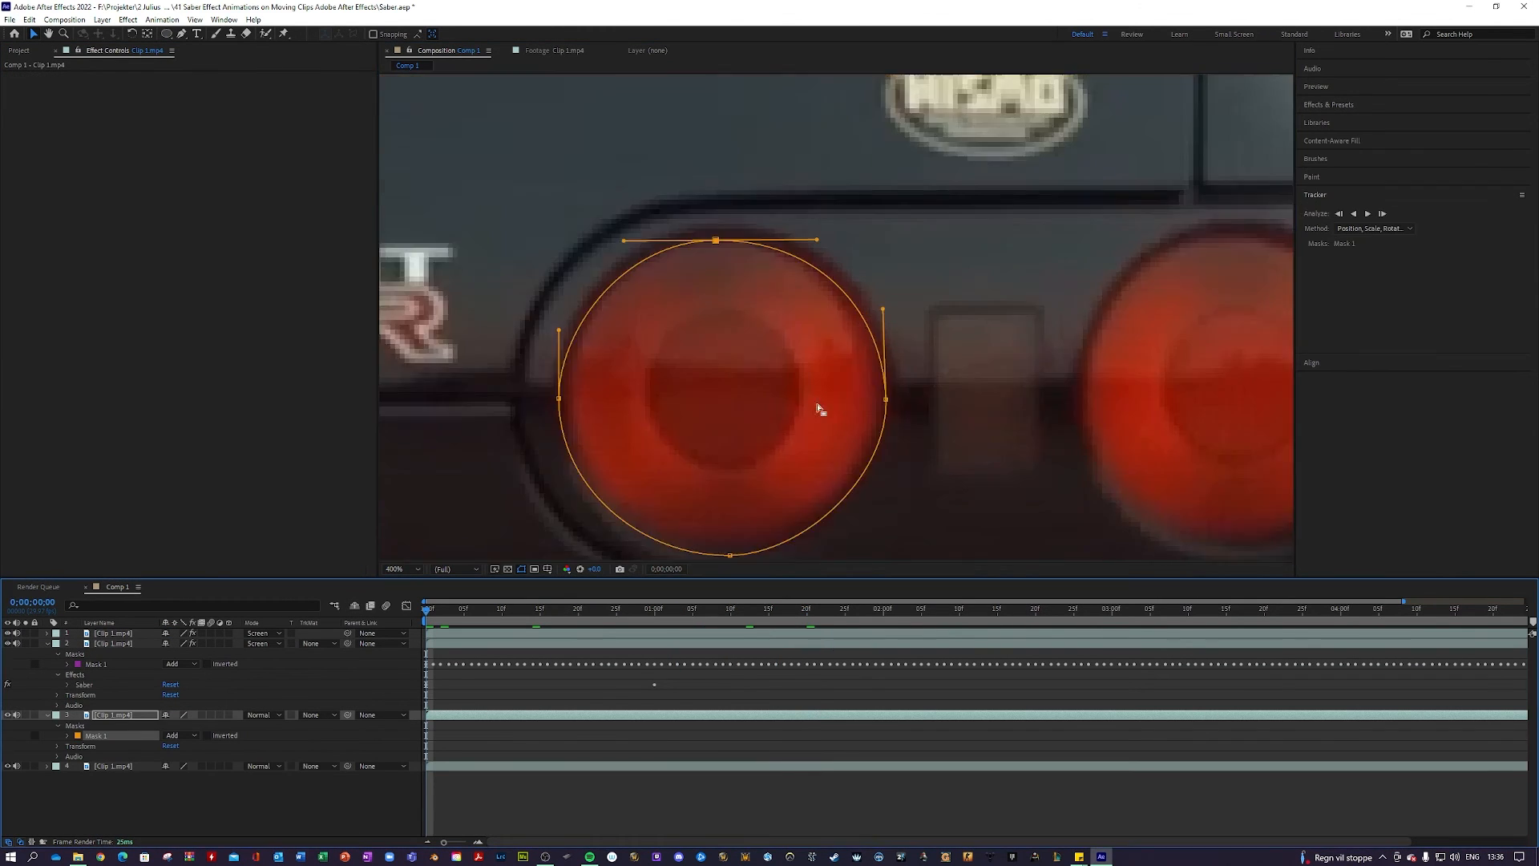
{"action": "left_click", "coordinate": [1368, 213]}
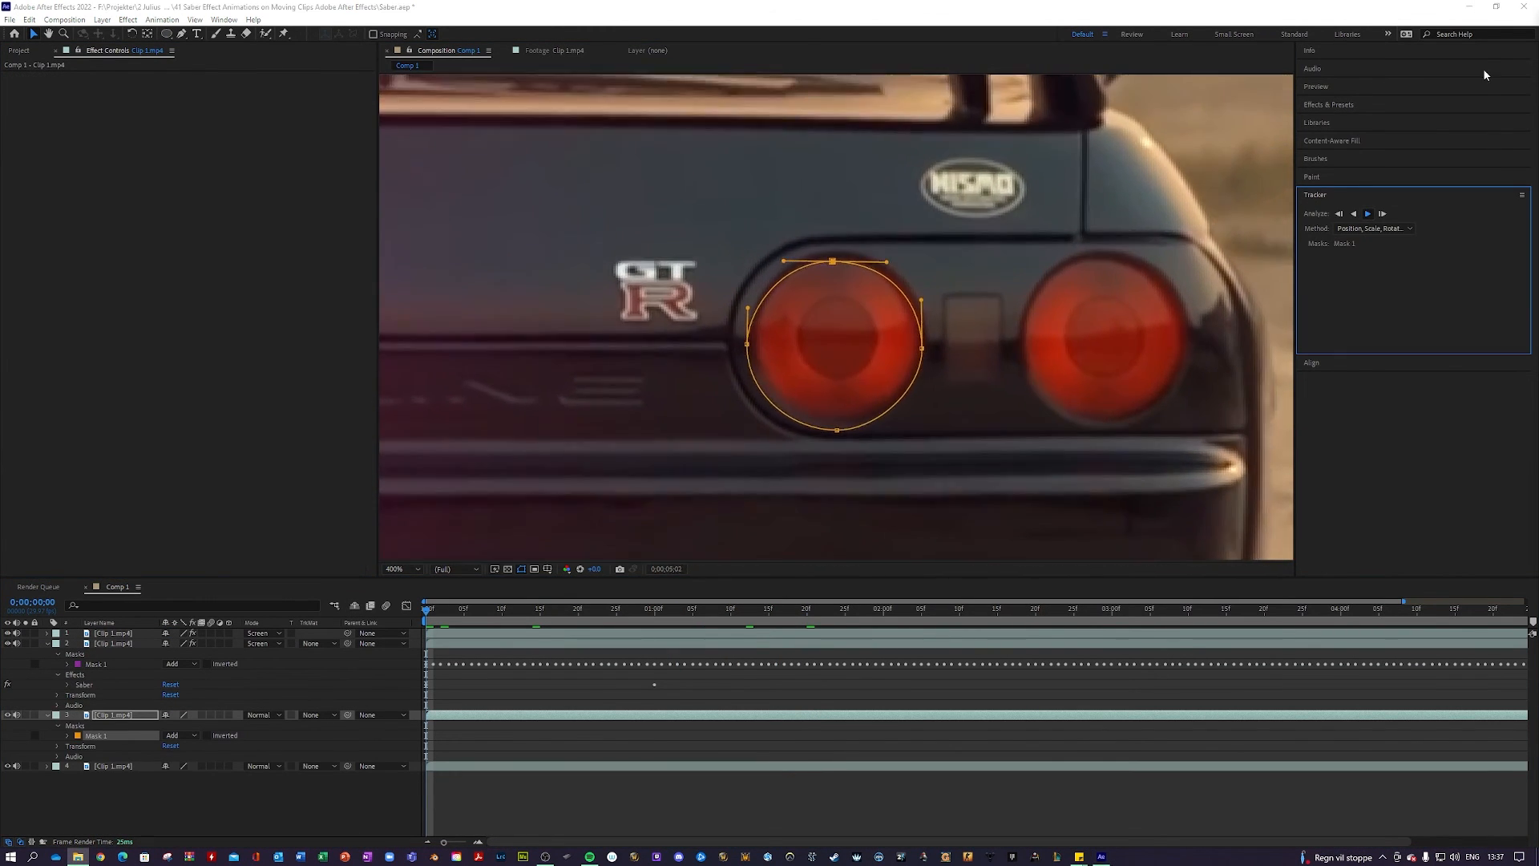
{"action": "left_click", "coordinate": [1365, 214]}
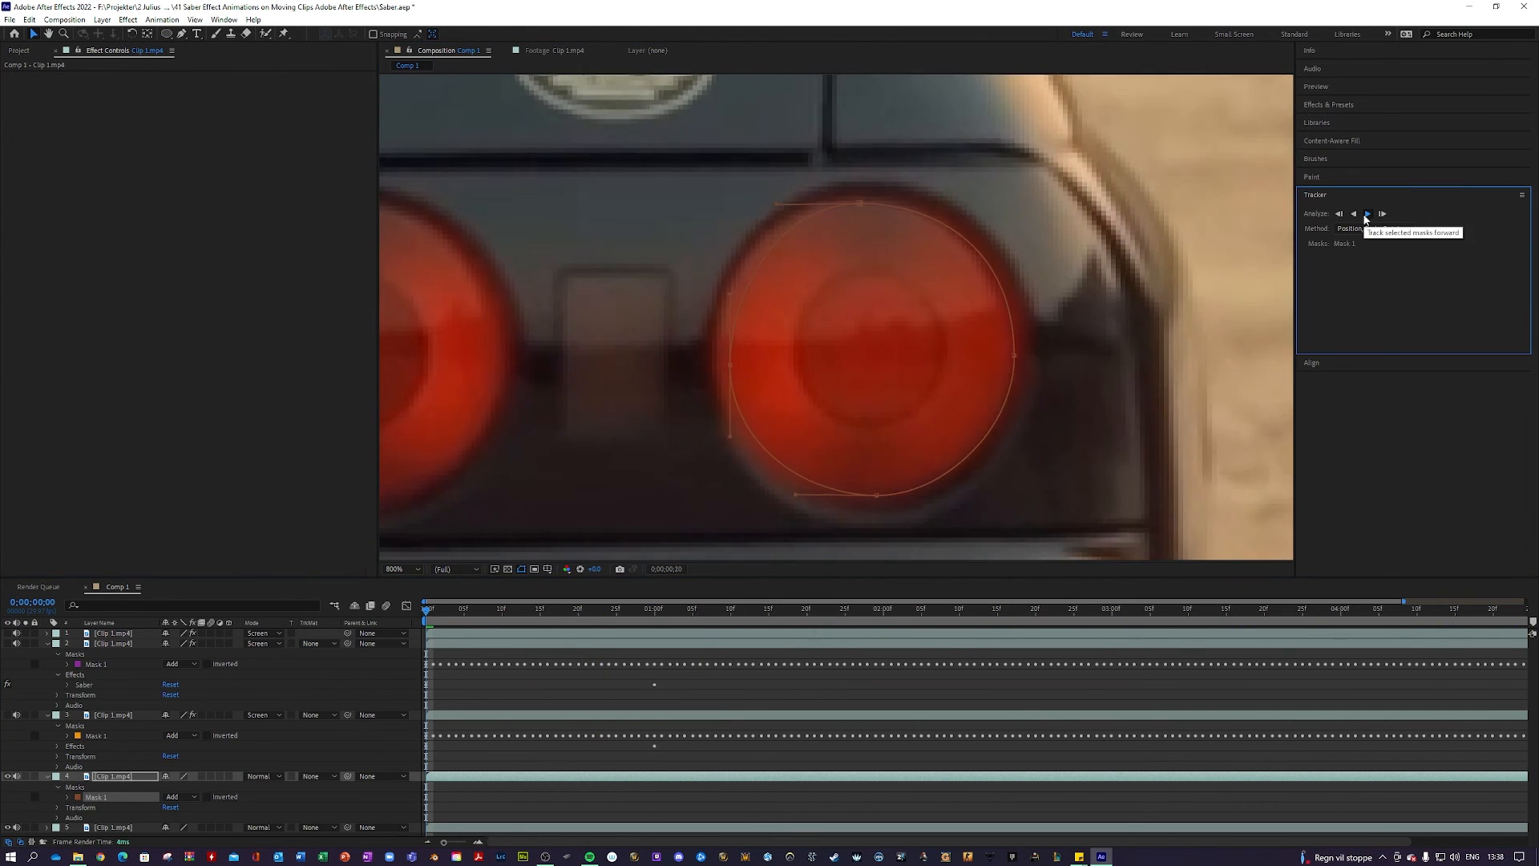
{"action": "left_click", "coordinate": [1367, 213]}
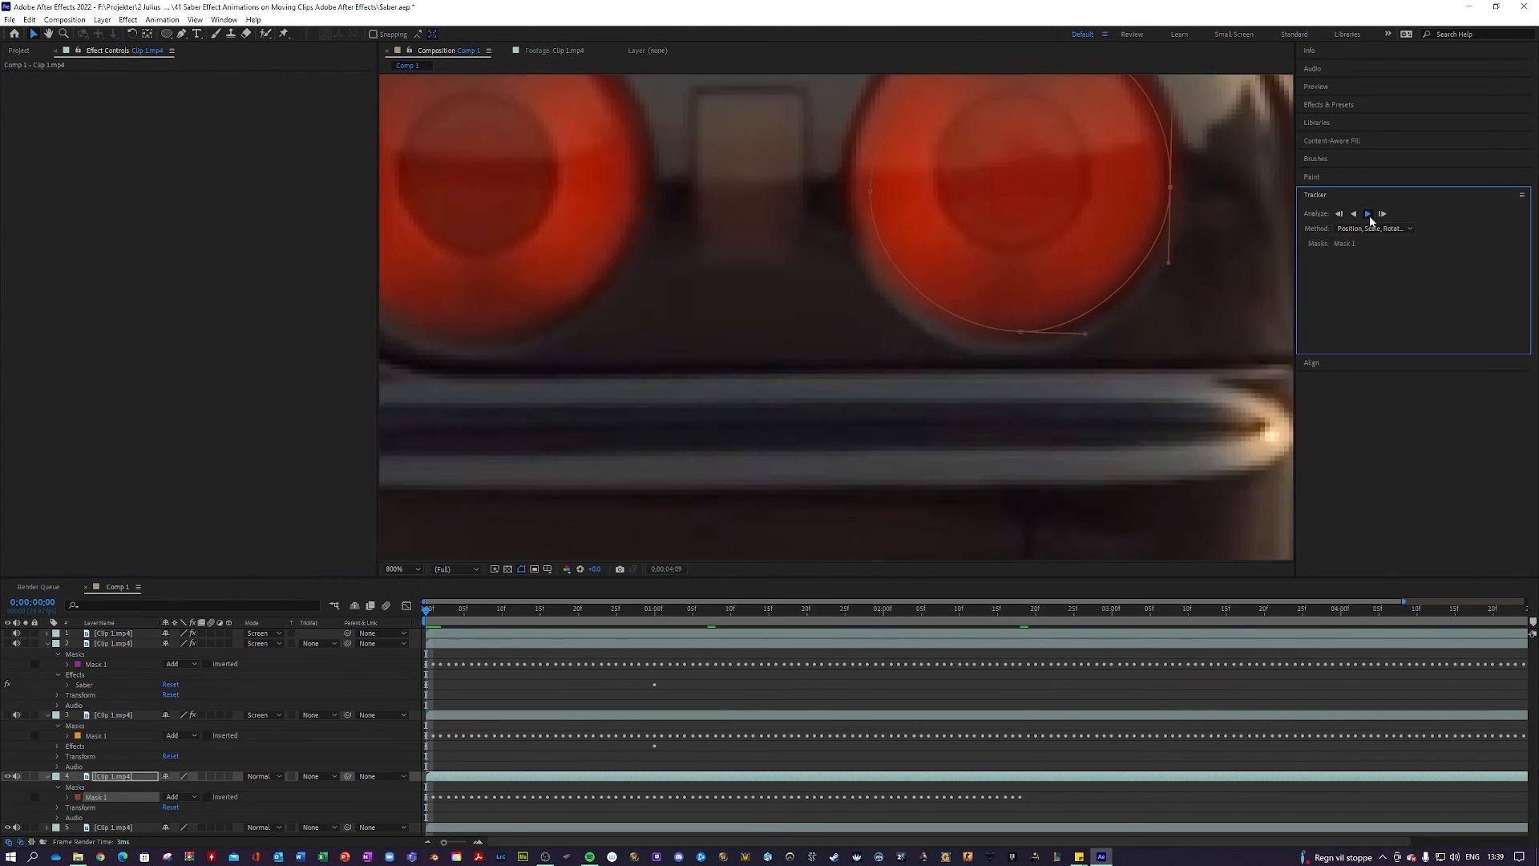